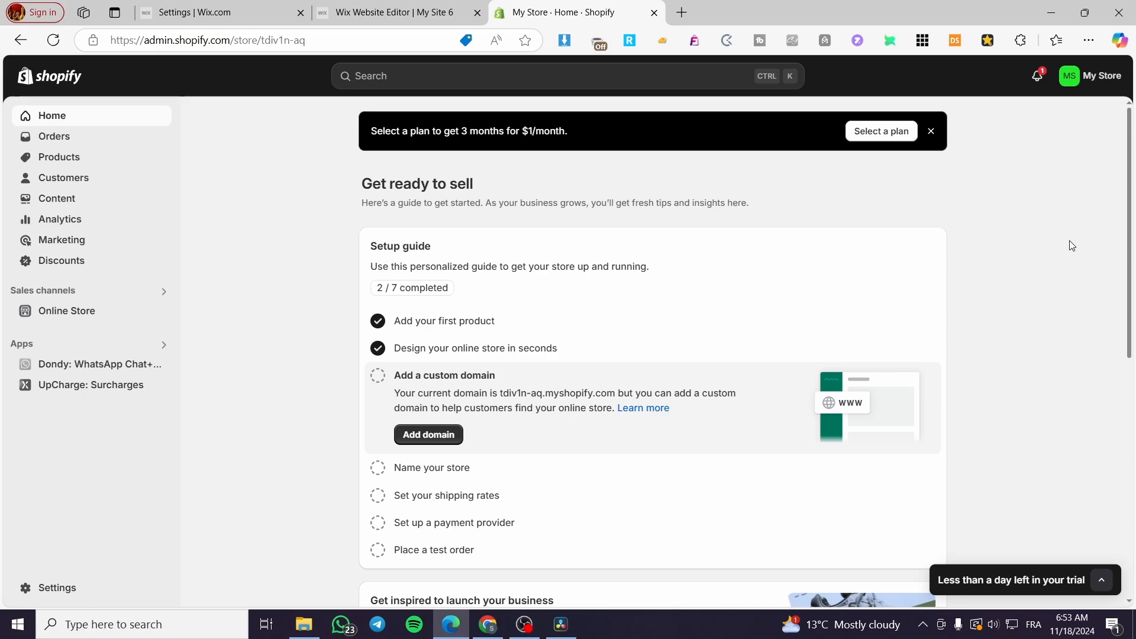
mouse_move(670, 312)
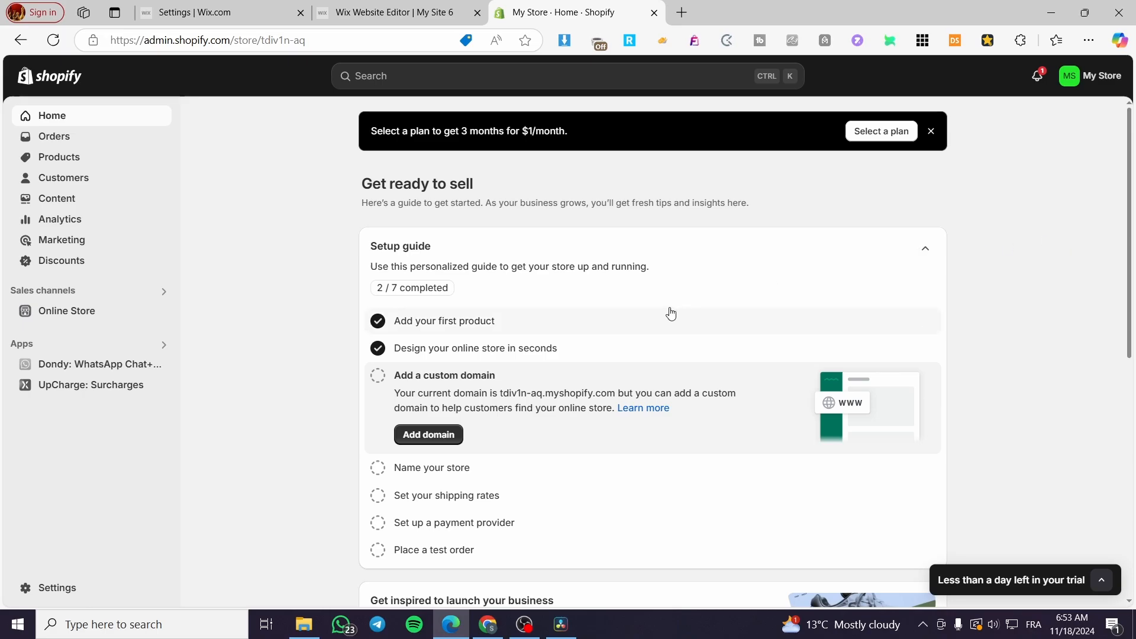
mouse_move(118, 418)
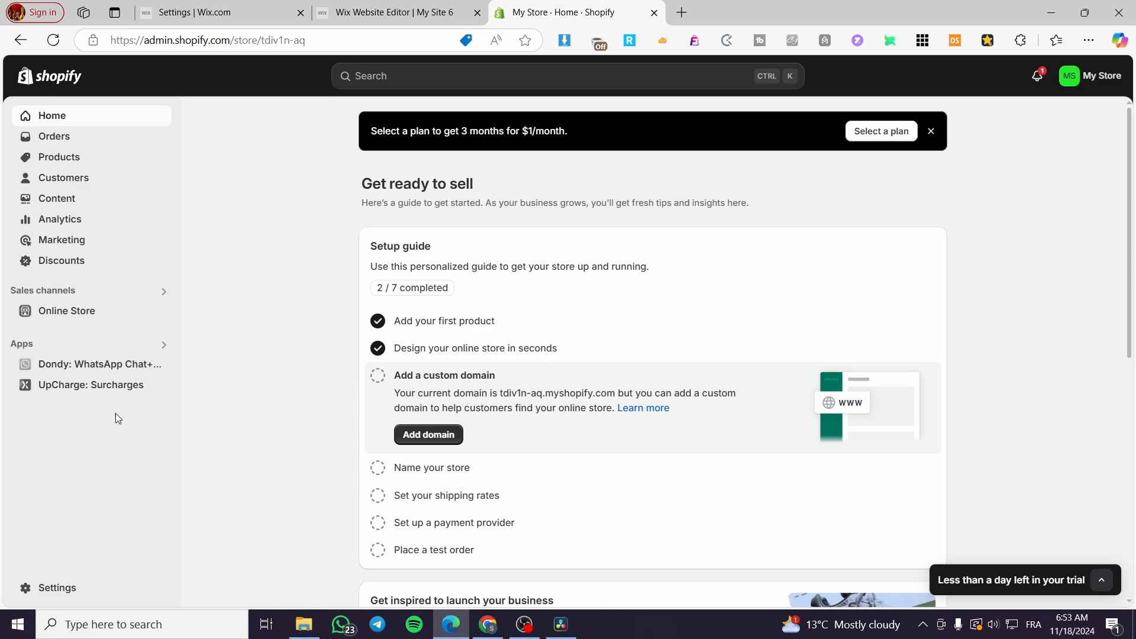
mouse_move(55, 588)
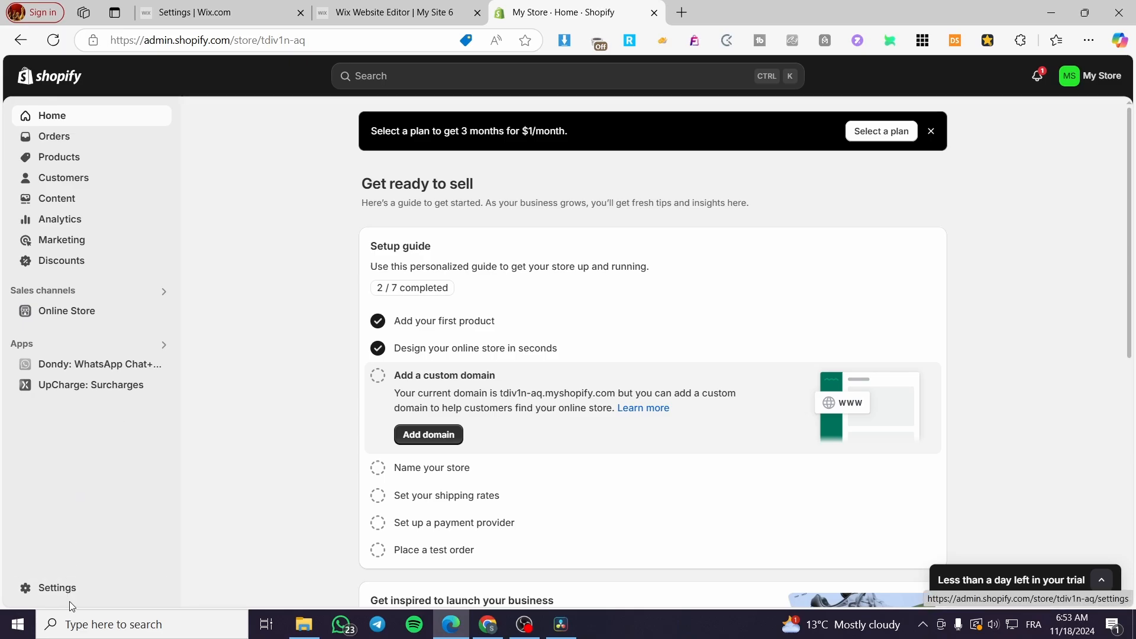
mouse_move(56, 588)
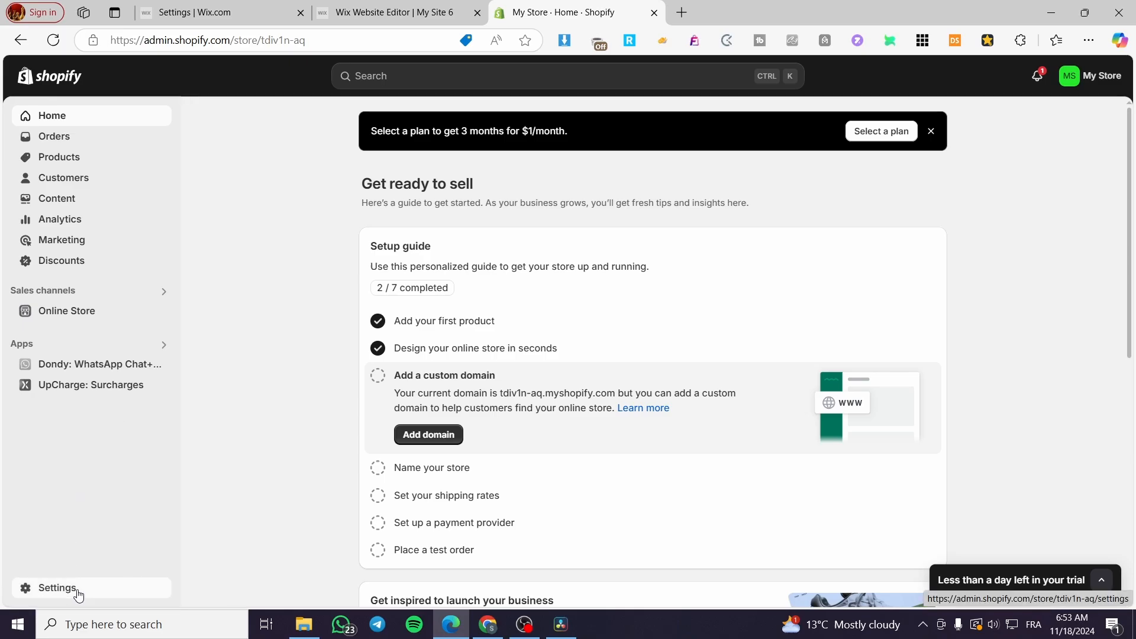
Step: Open the store Settings and scroll the General page down to the Order ID section
left_click(57, 588)
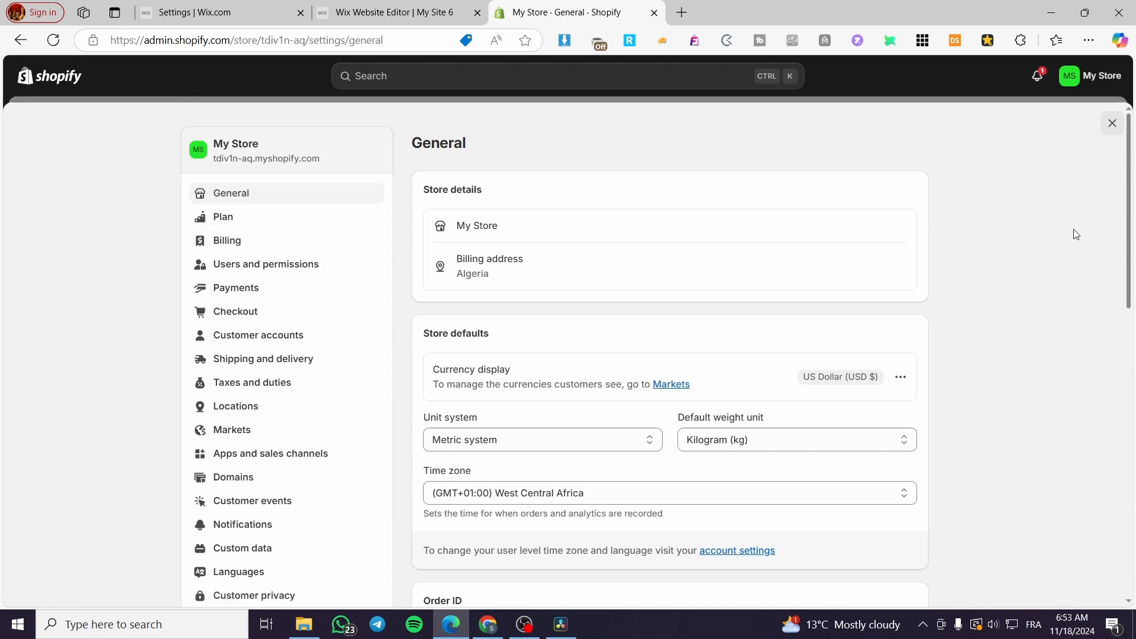
mouse_move(1012, 218)
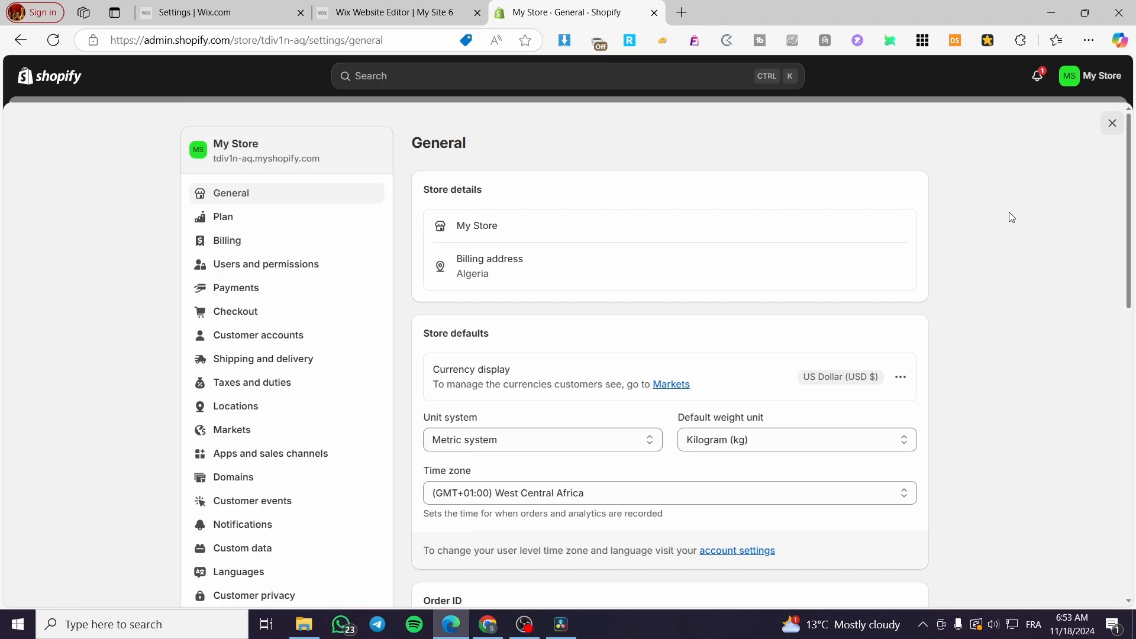
mouse_move(901, 376)
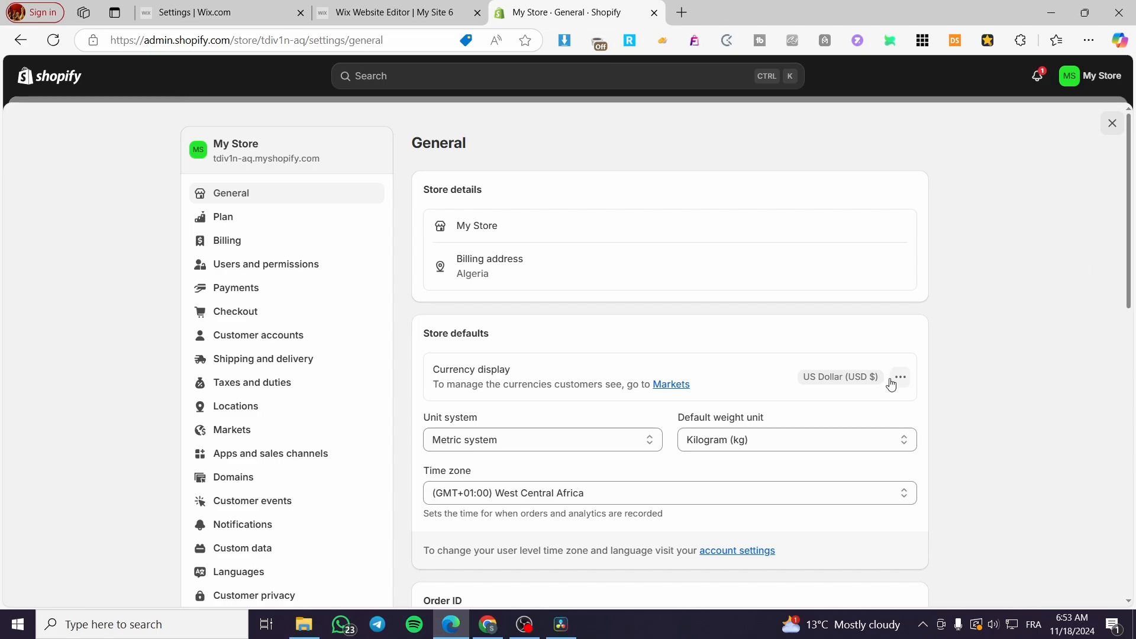
mouse_move(1029, 388)
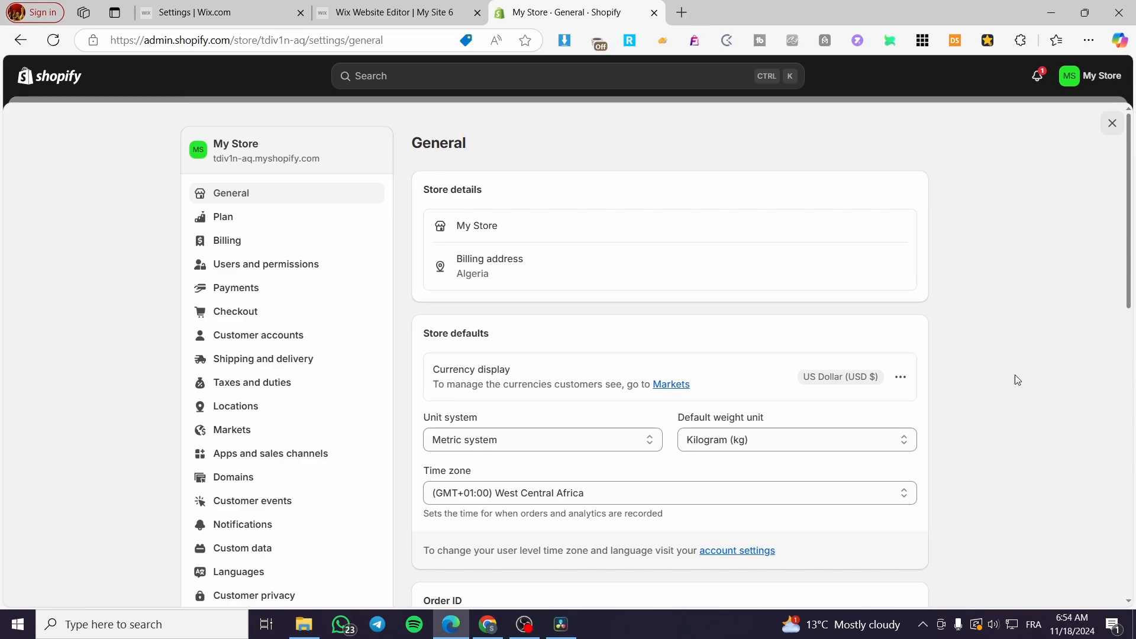
mouse_move(877, 317)
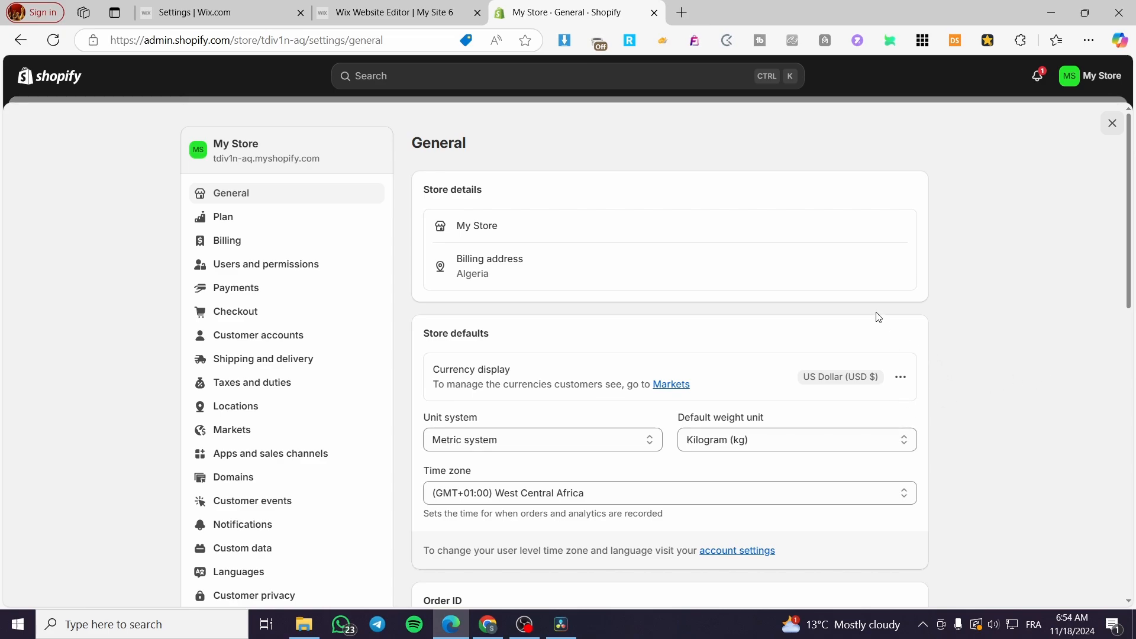
mouse_move(325, 287)
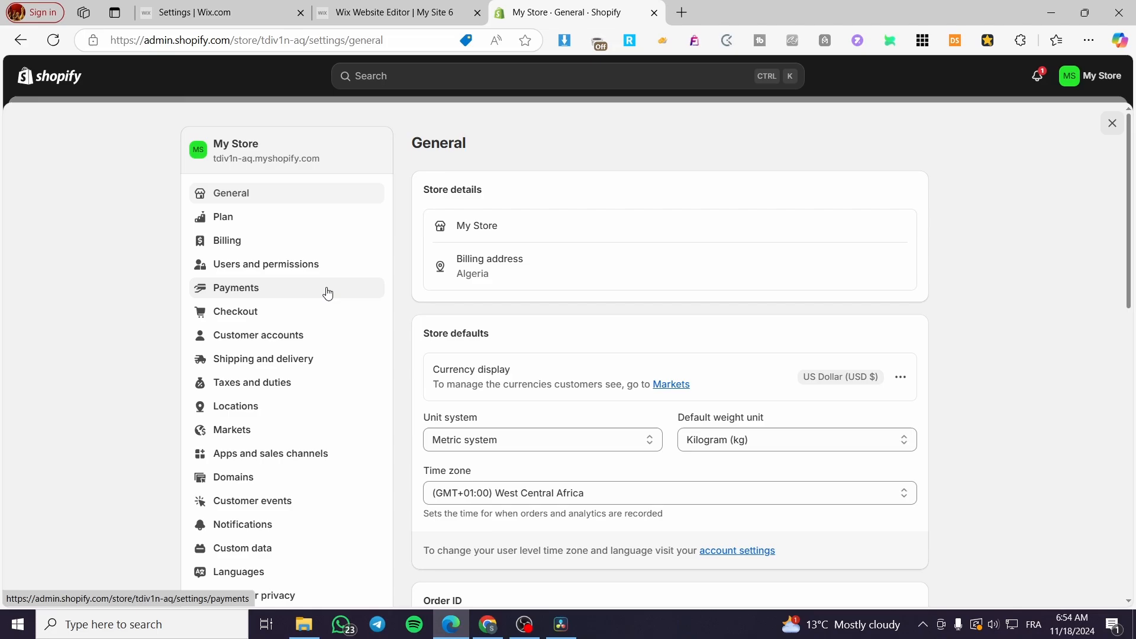
mouse_move(982, 351)
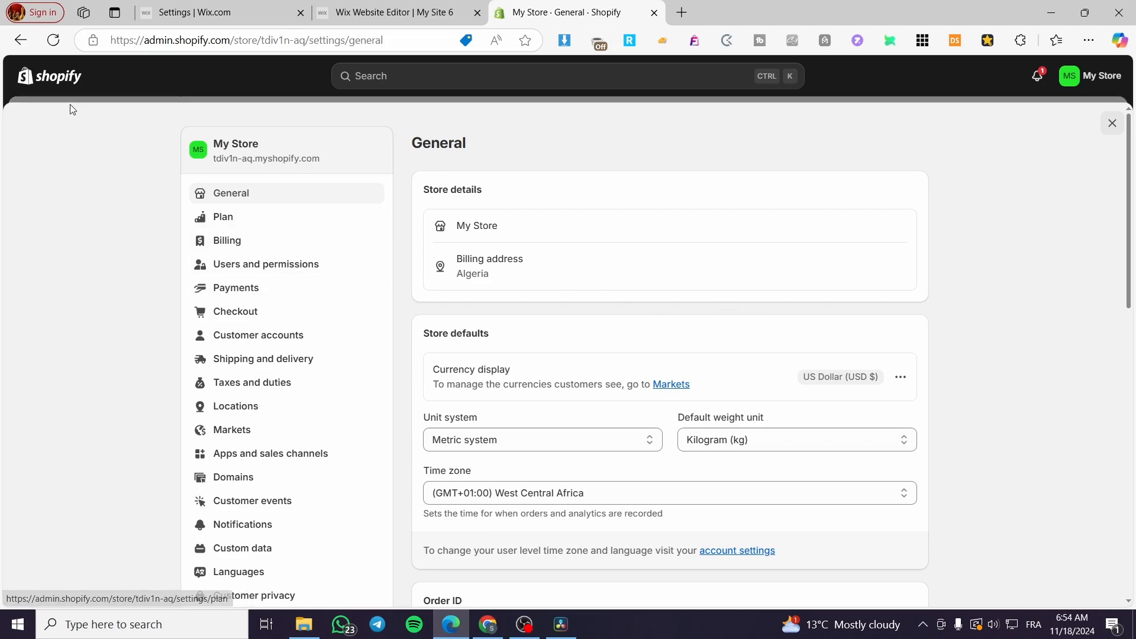
mouse_move(225, 114)
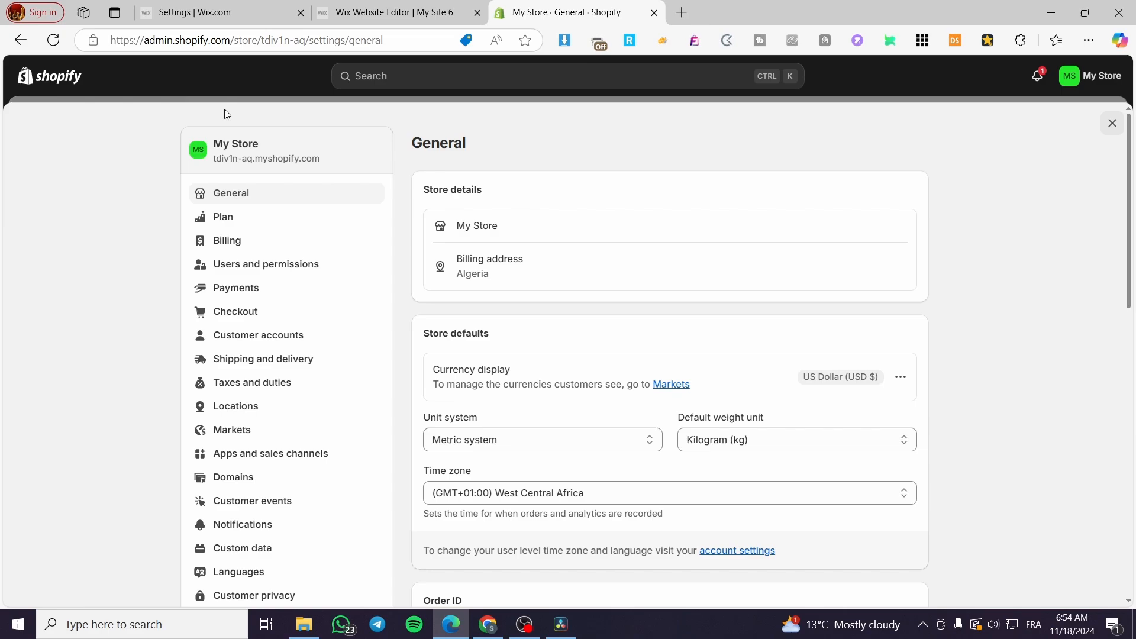
mouse_move(301, 193)
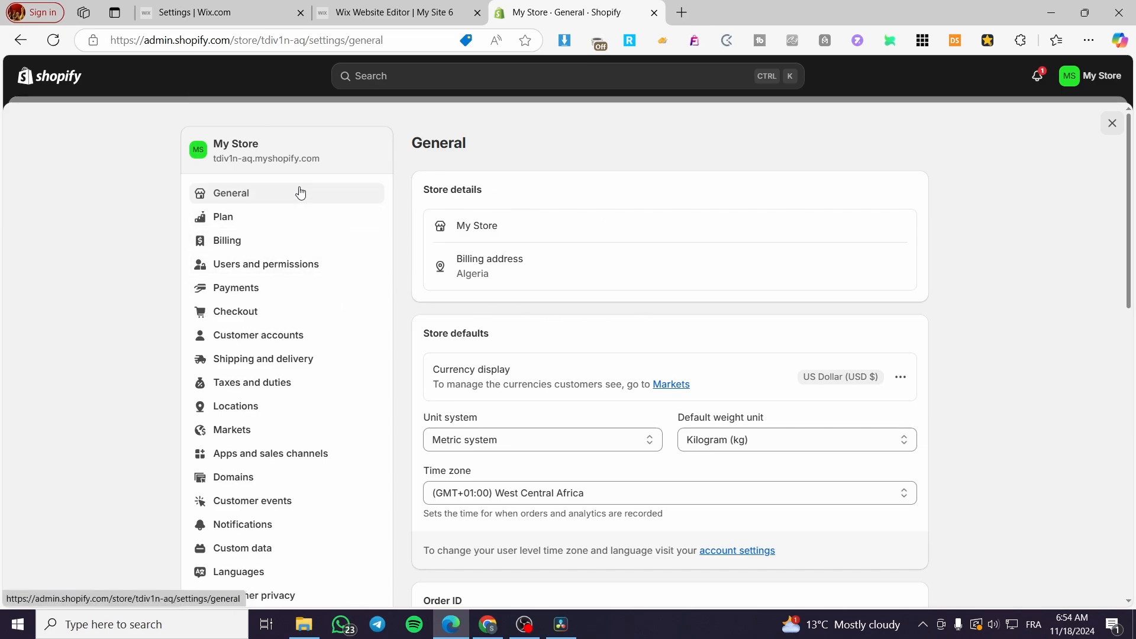
mouse_move(253, 211)
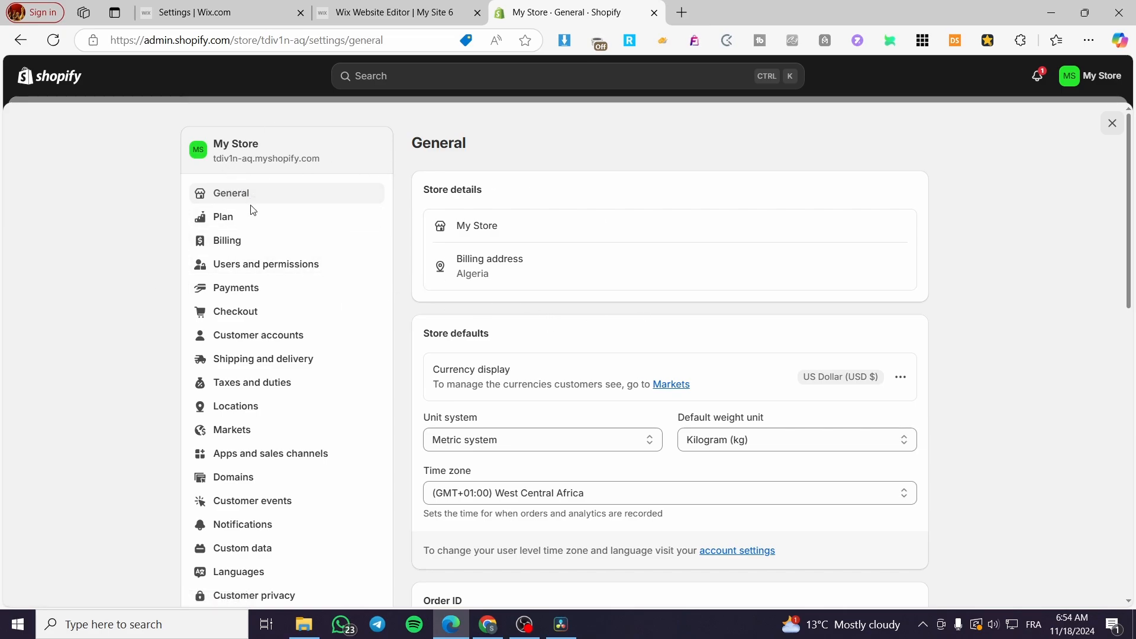
scroll("down", 3)
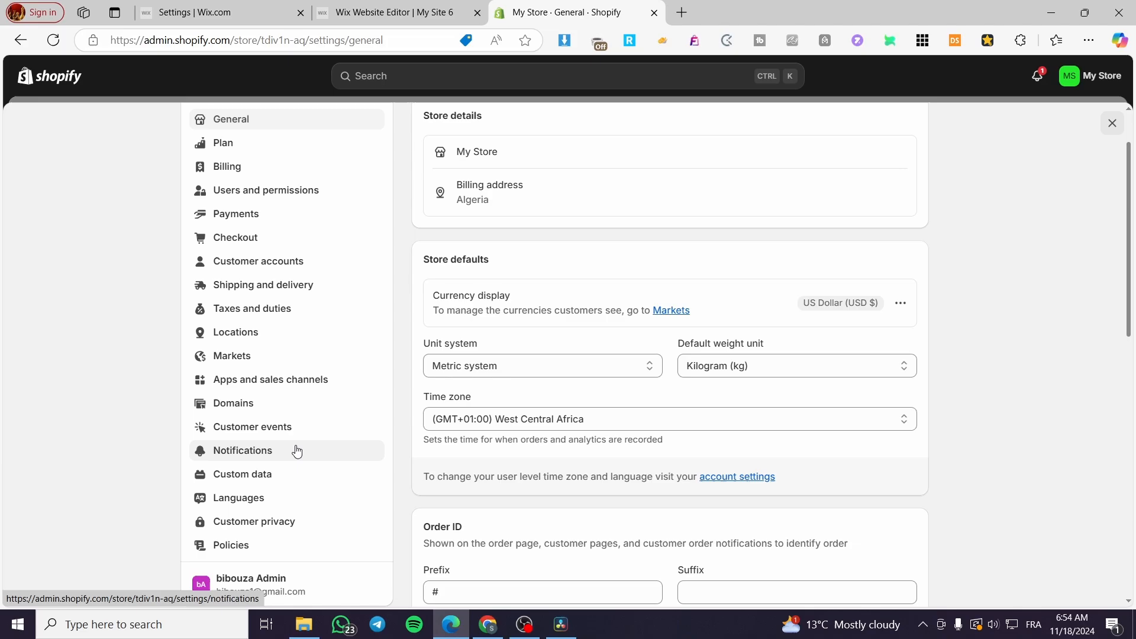
mouse_move(124, 441)
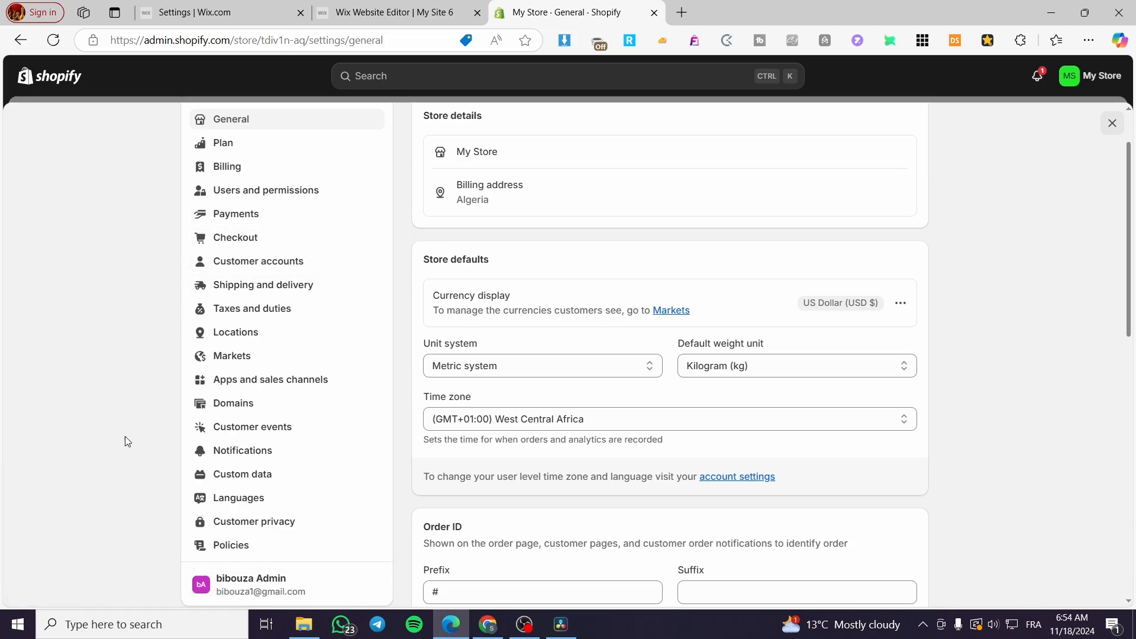
mouse_move(288, 450)
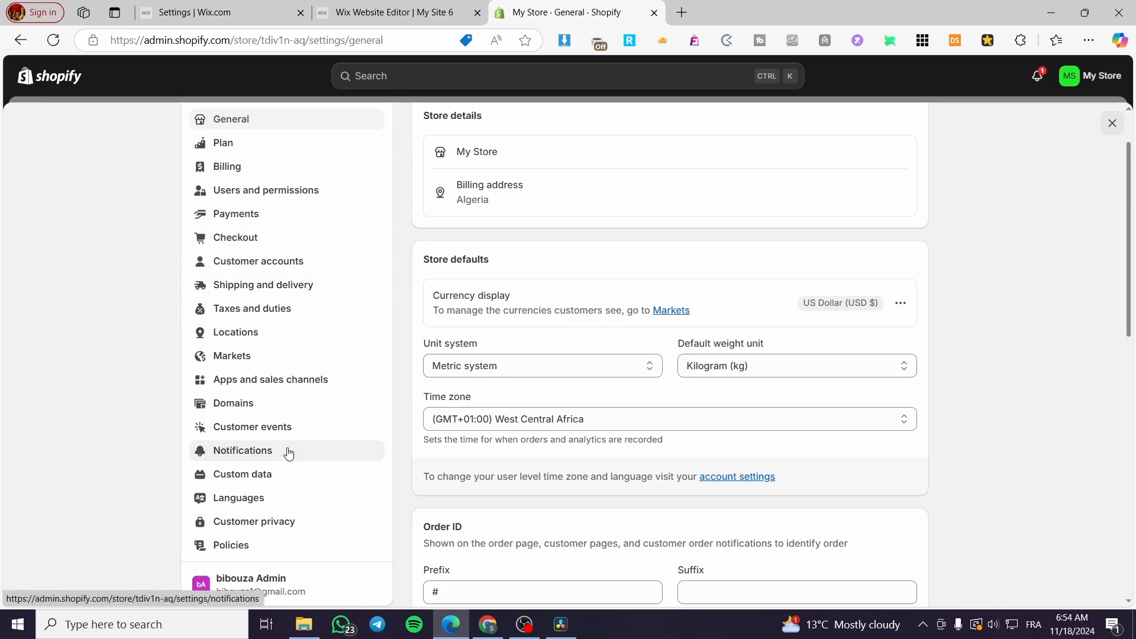
Step: Open Notifications settings showing the unverified sender email, then switch to the Bing search tab
left_click(243, 450)
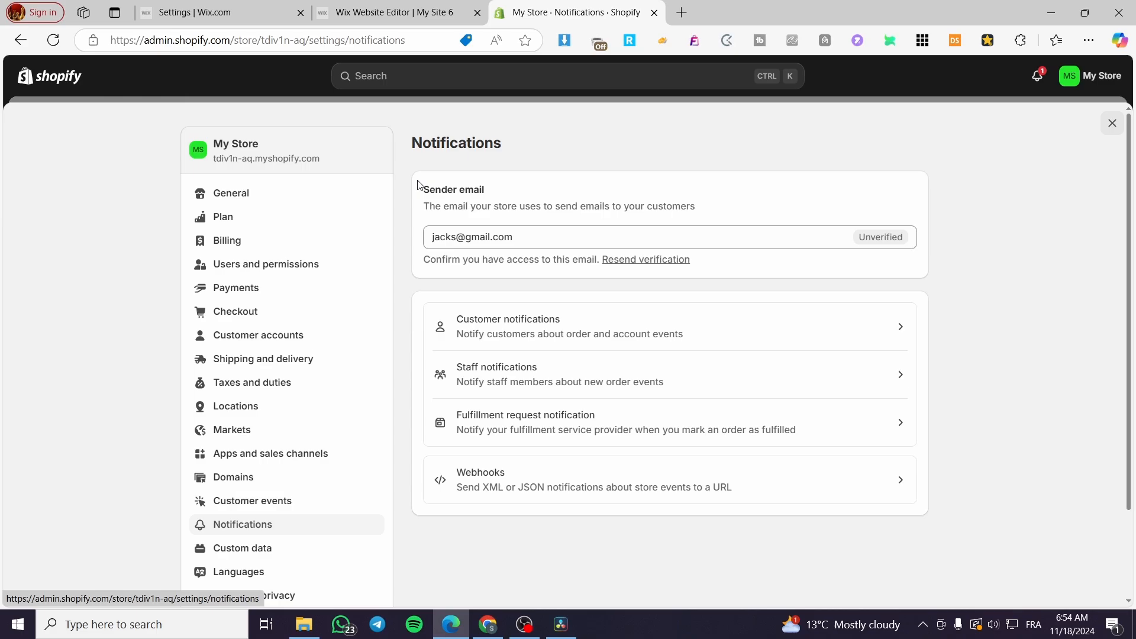
double_click(453, 190)
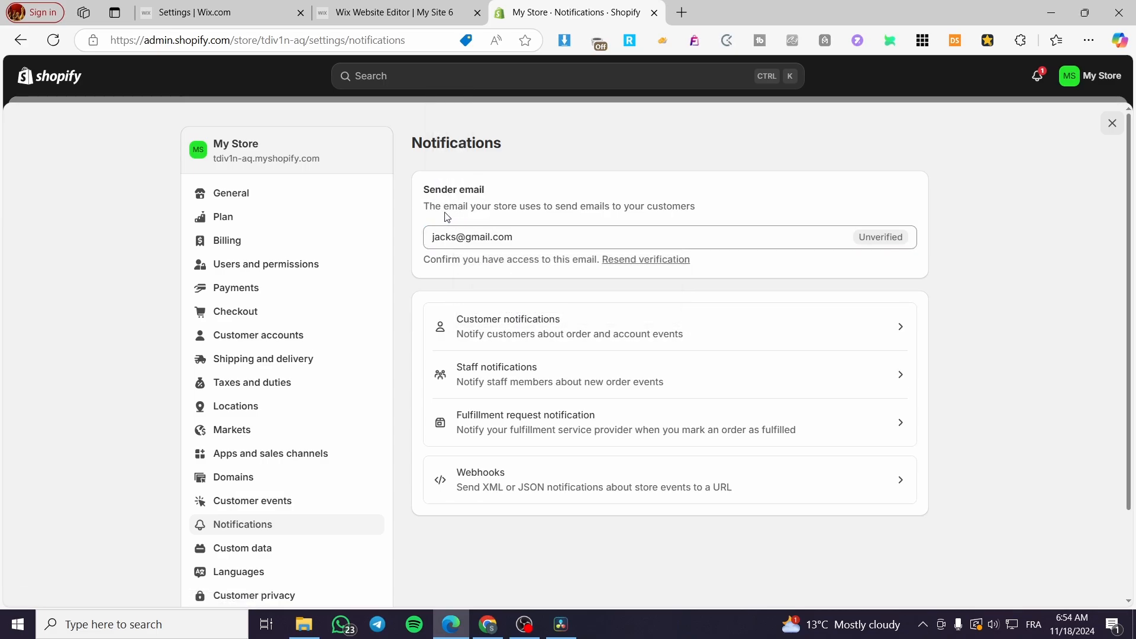
mouse_move(478, 221)
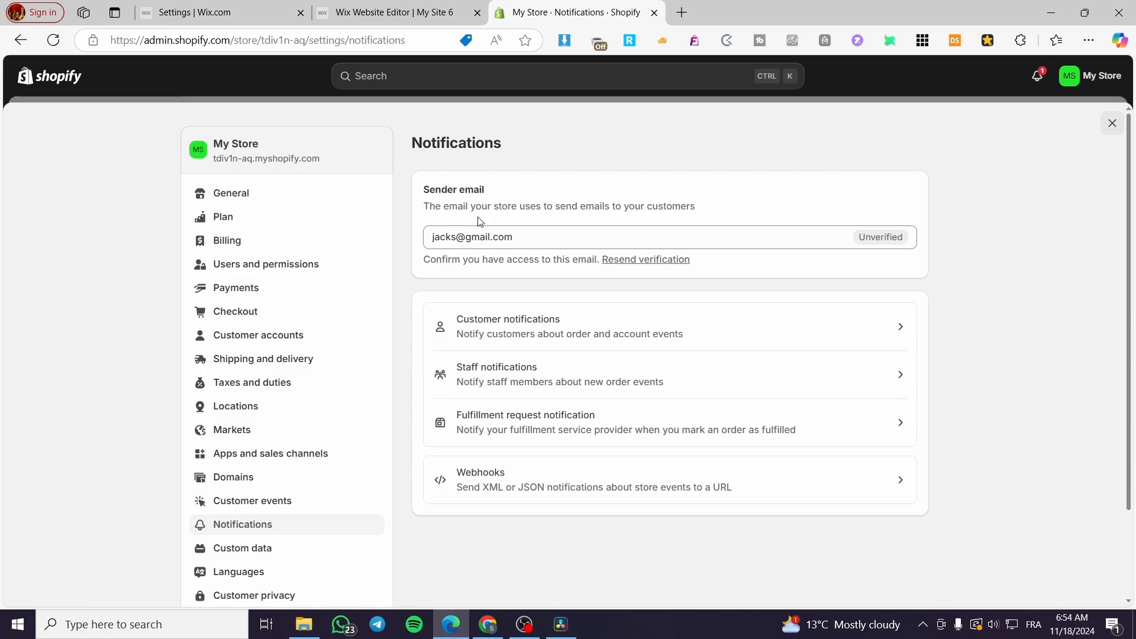
mouse_move(549, 219)
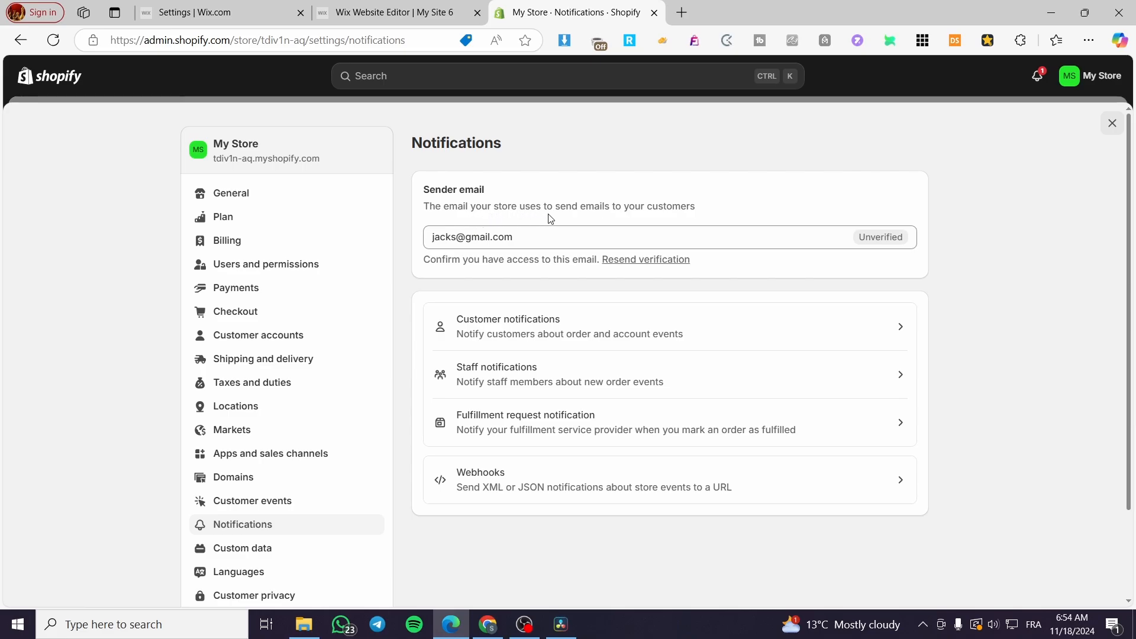
mouse_move(884, 236)
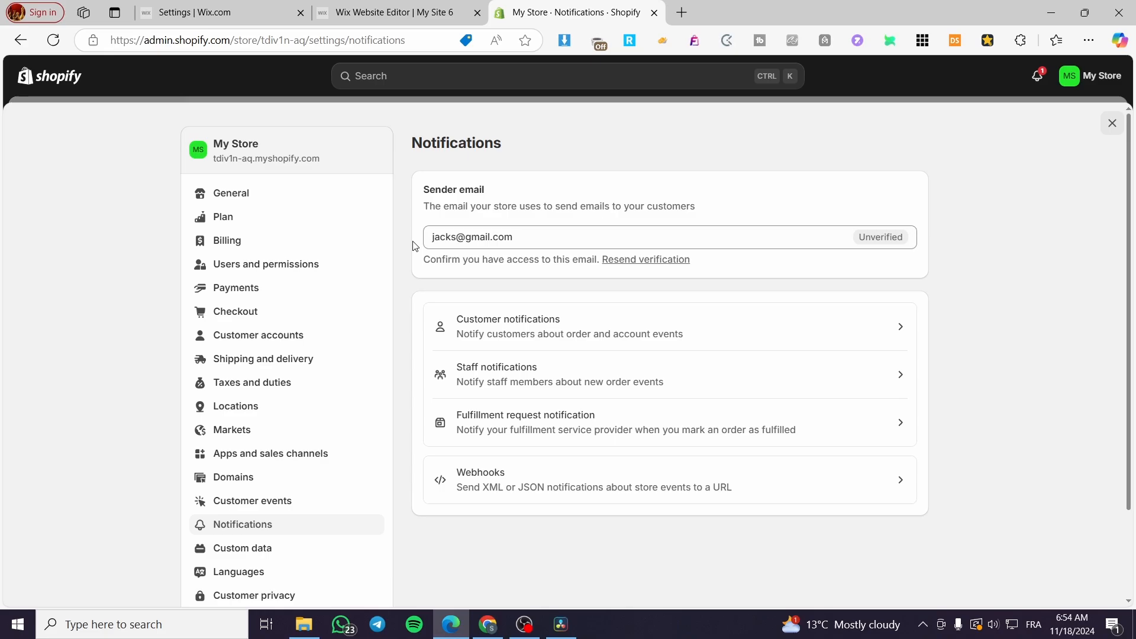
mouse_move(650, 265)
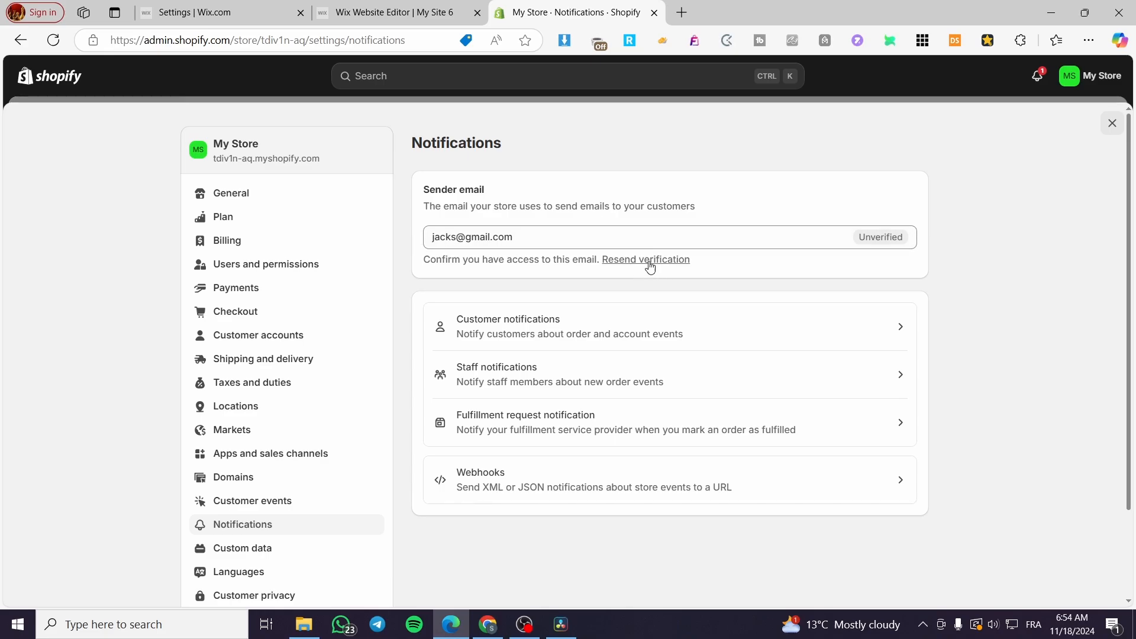
mouse_move(880, 241)
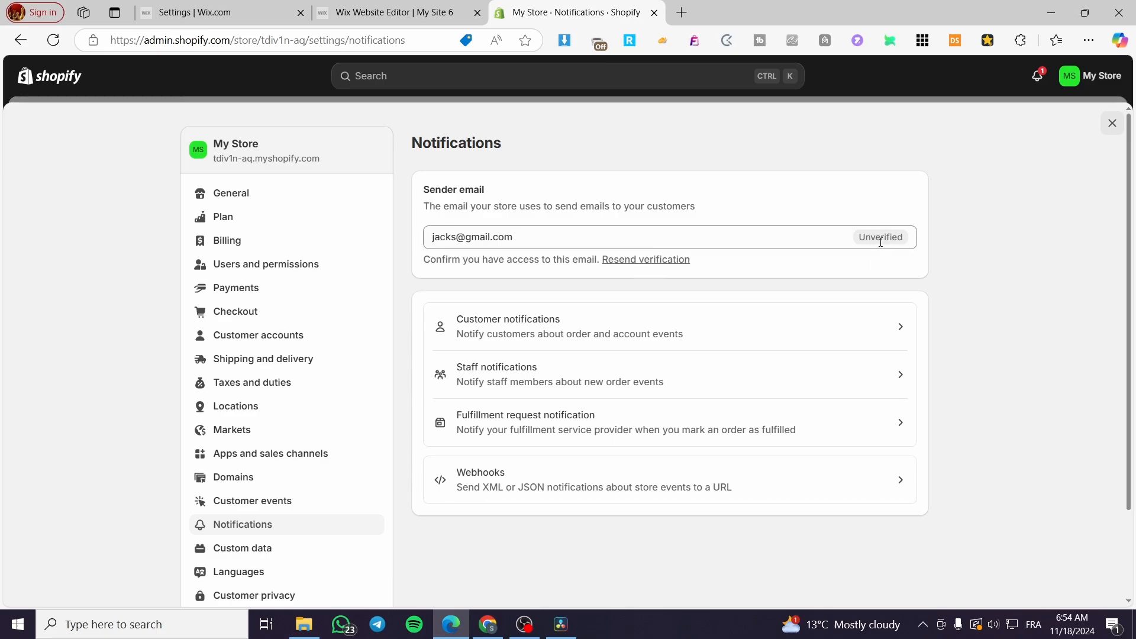
mouse_move(928, 246)
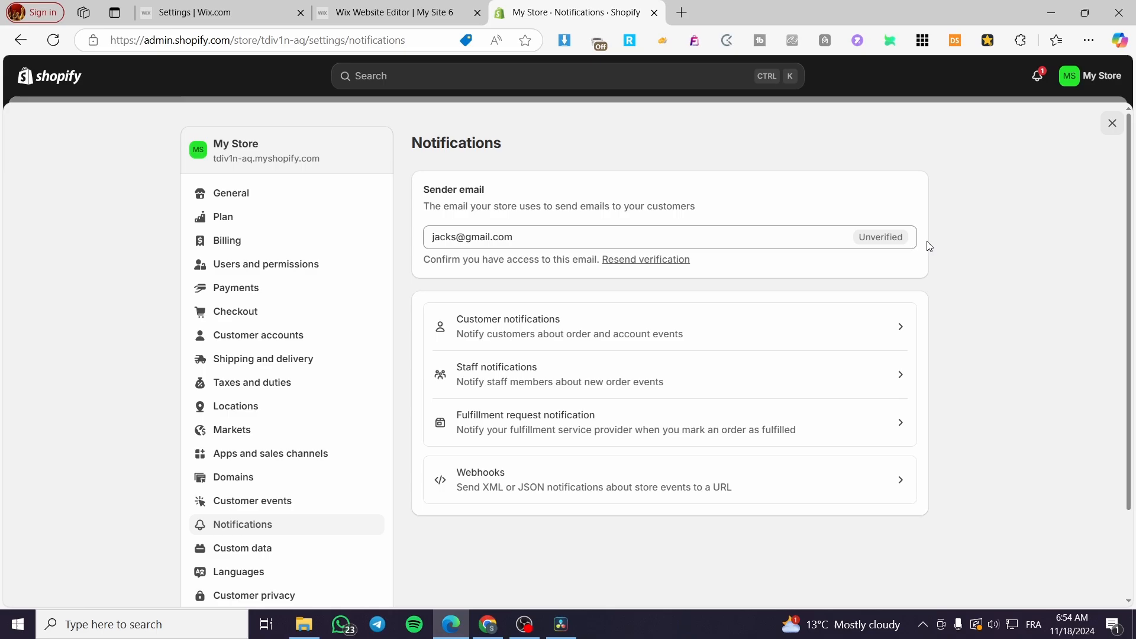
mouse_move(906, 245)
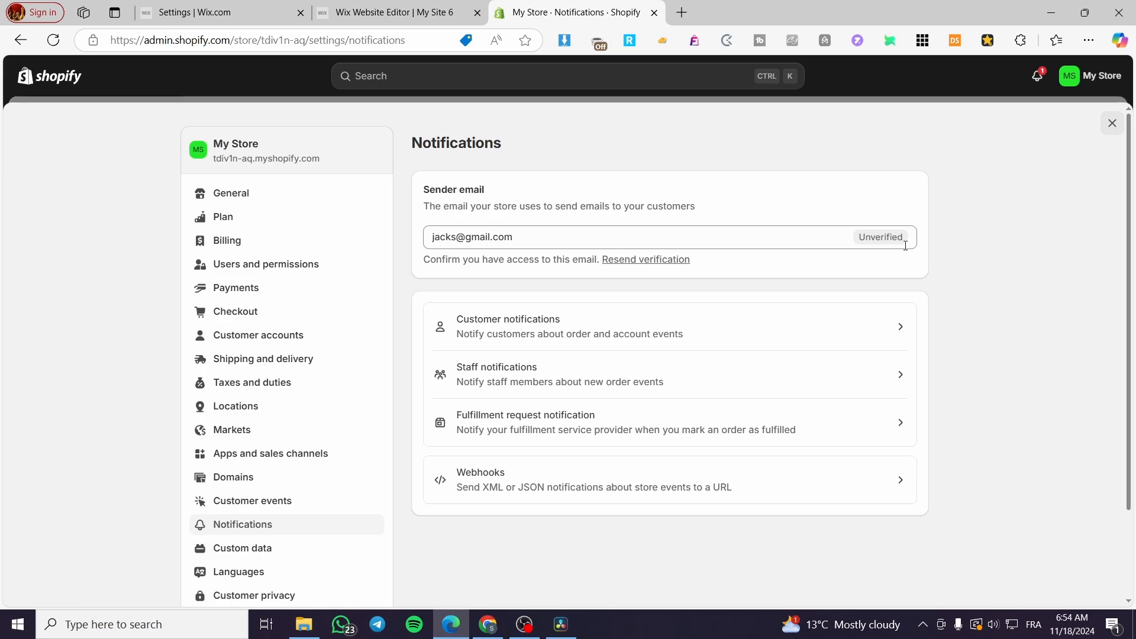
mouse_move(889, 267)
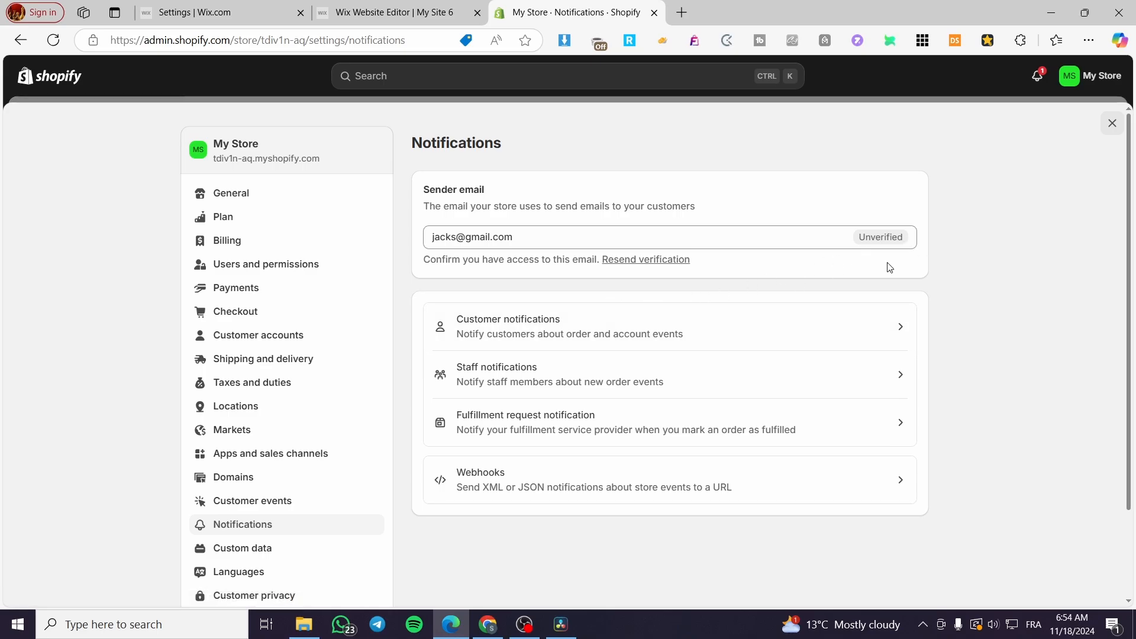
mouse_move(1083, 140)
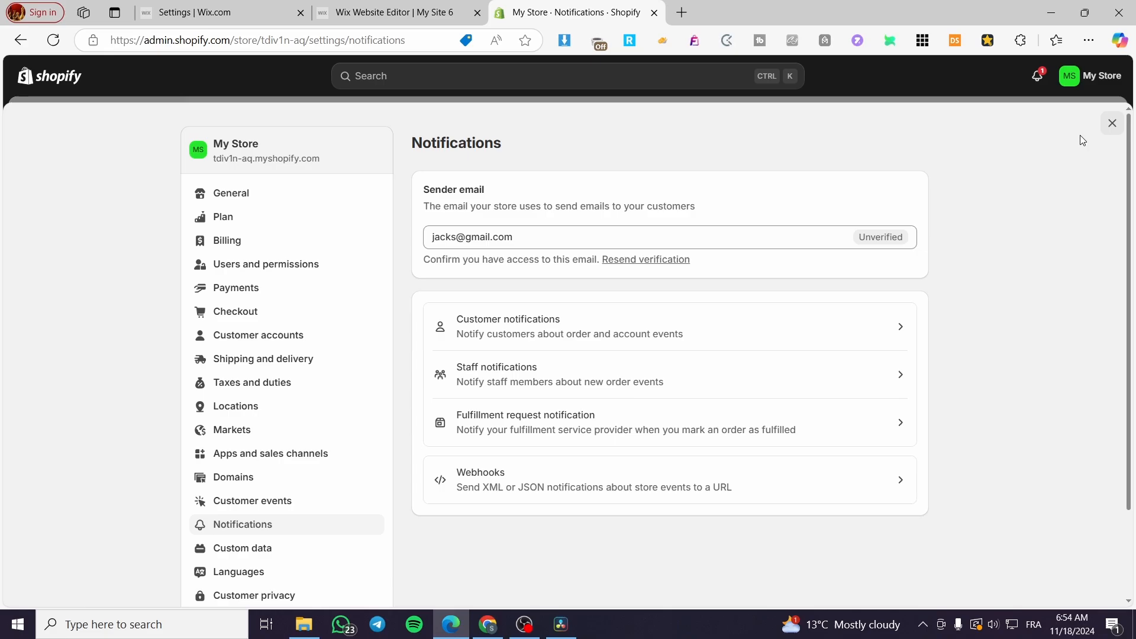
mouse_move(681, 154)
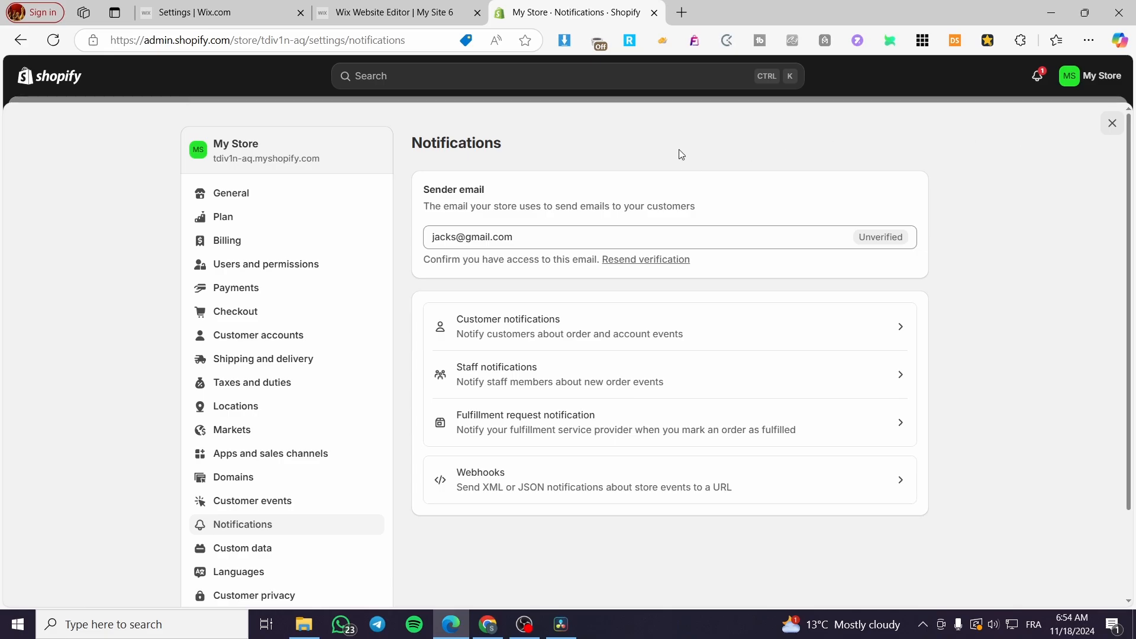
mouse_move(1113, 123)
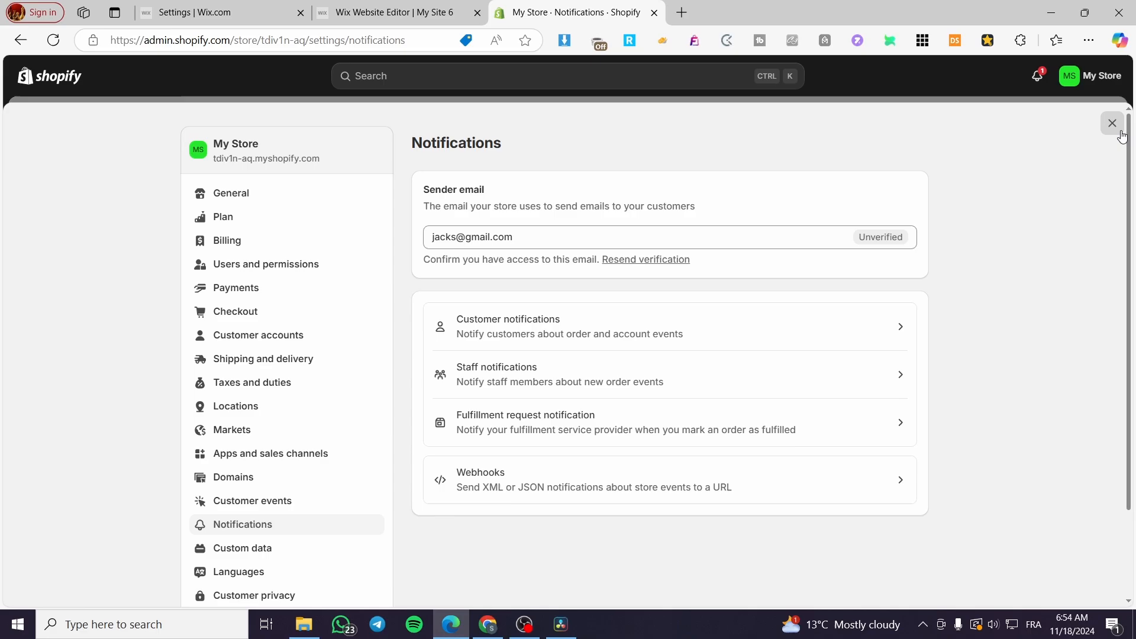
left_click(857, 12)
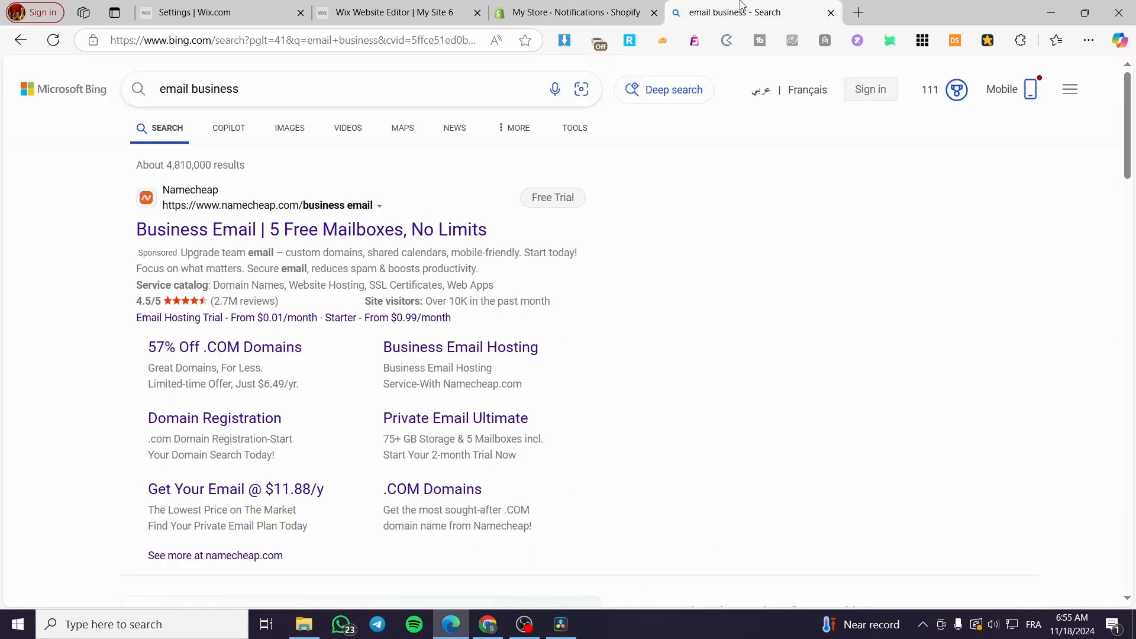
mouse_move(693, 227)
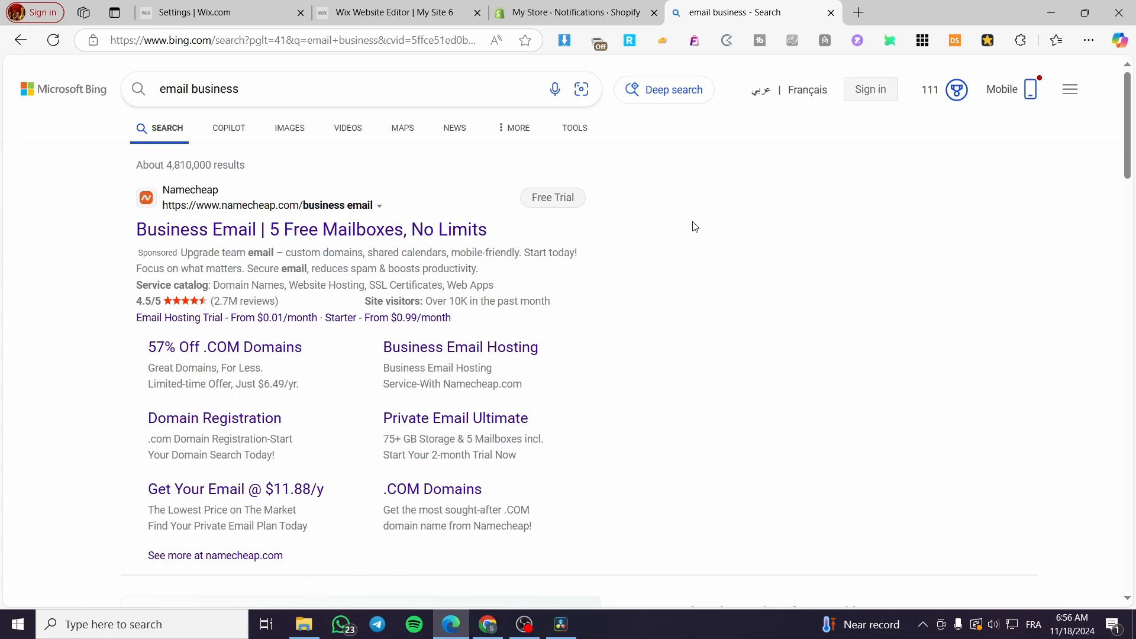
Step: Open the Namecheap 'Business Email | 5 Free Mailboxes' ad from the Bing results in a new tab
scroll("down", 3)
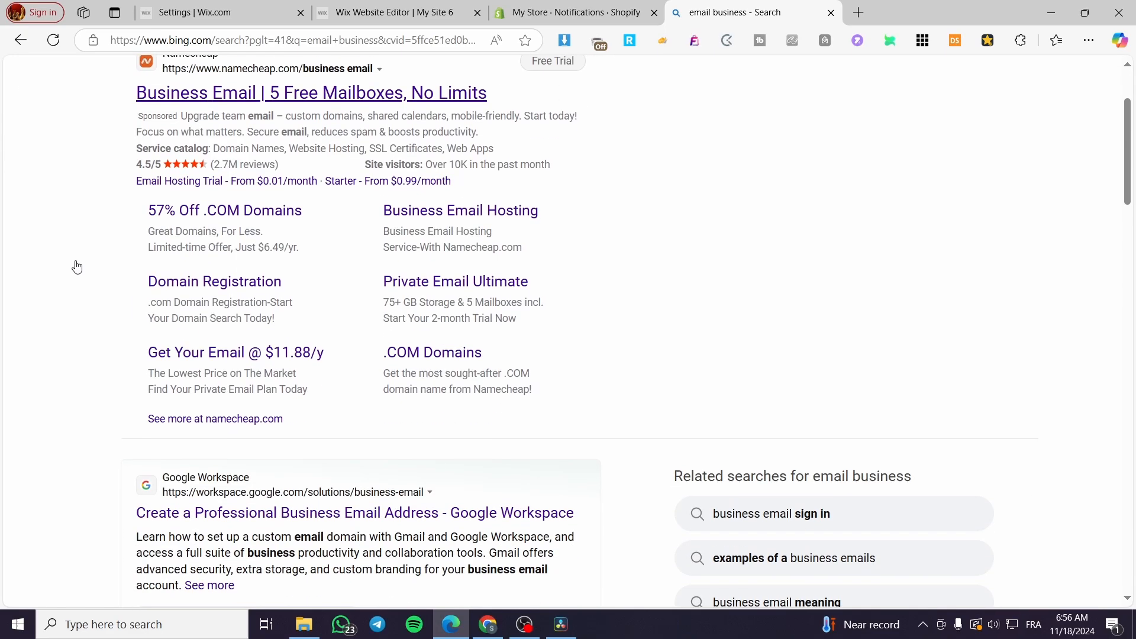
scroll("up", 3)
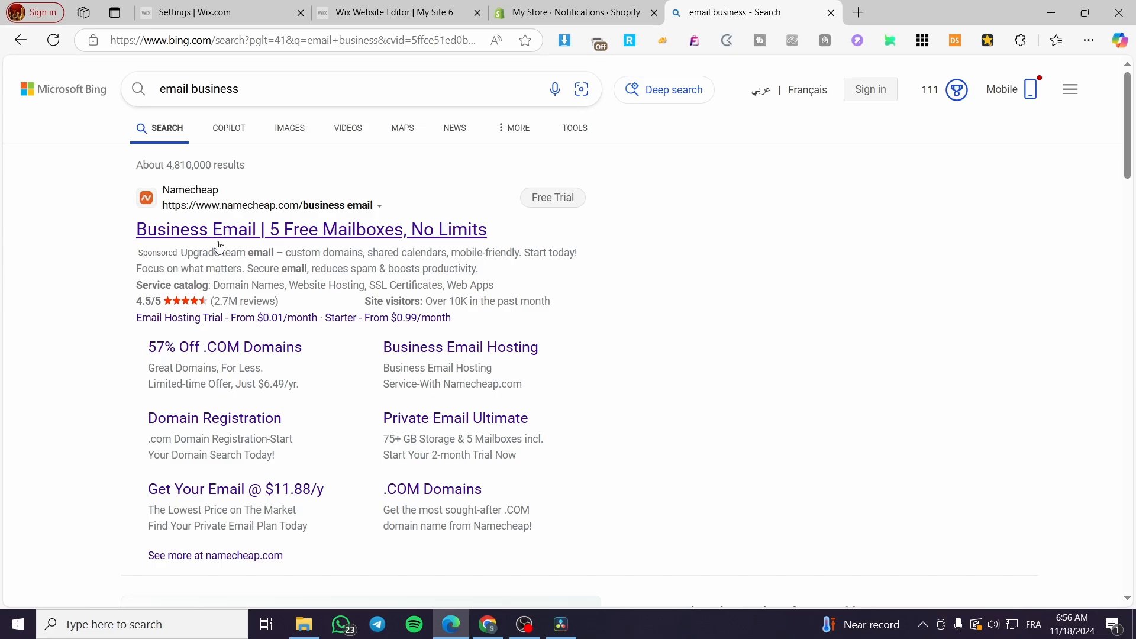
double_click(311, 228)
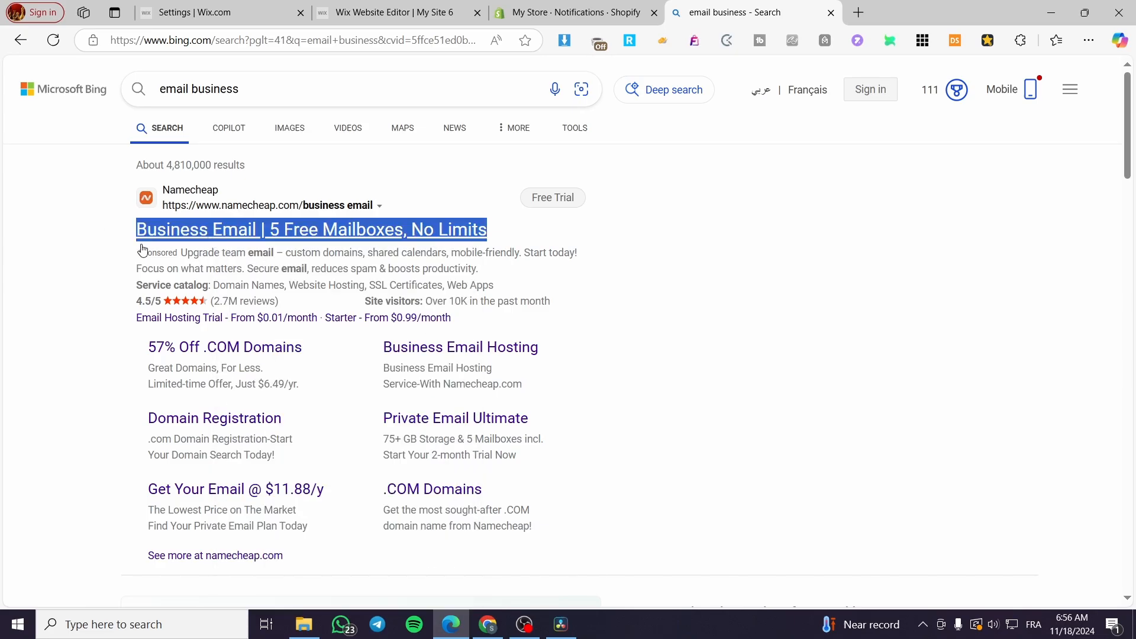
left_click(311, 229)
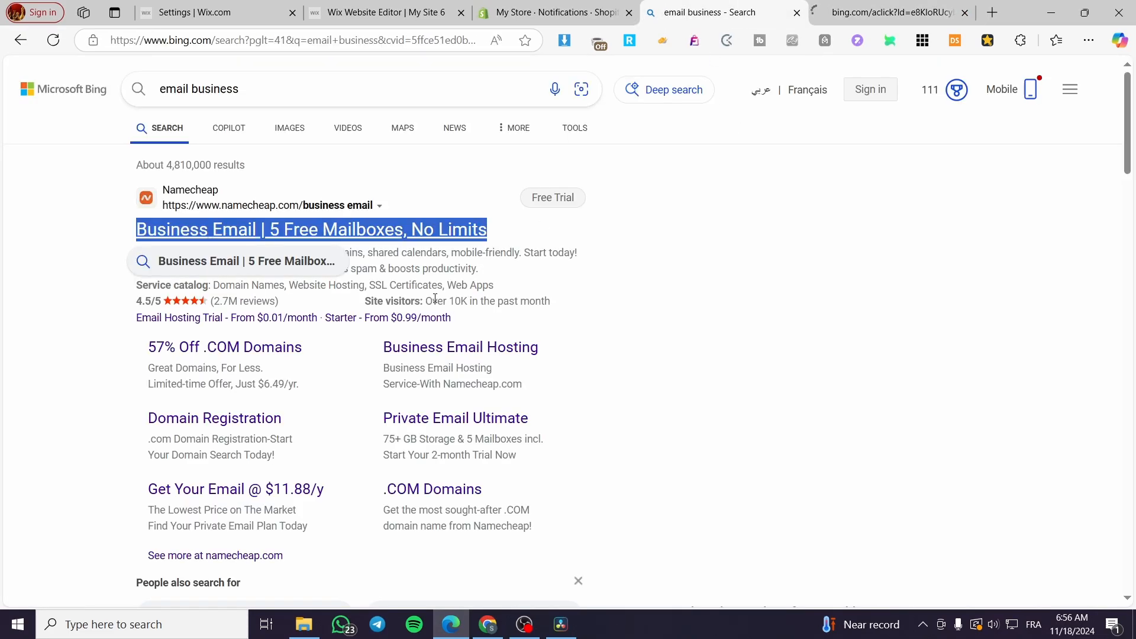
Step: Scroll through the remaining results and switch to the Namecheap Professional Business Email tab
scroll("down", 3)
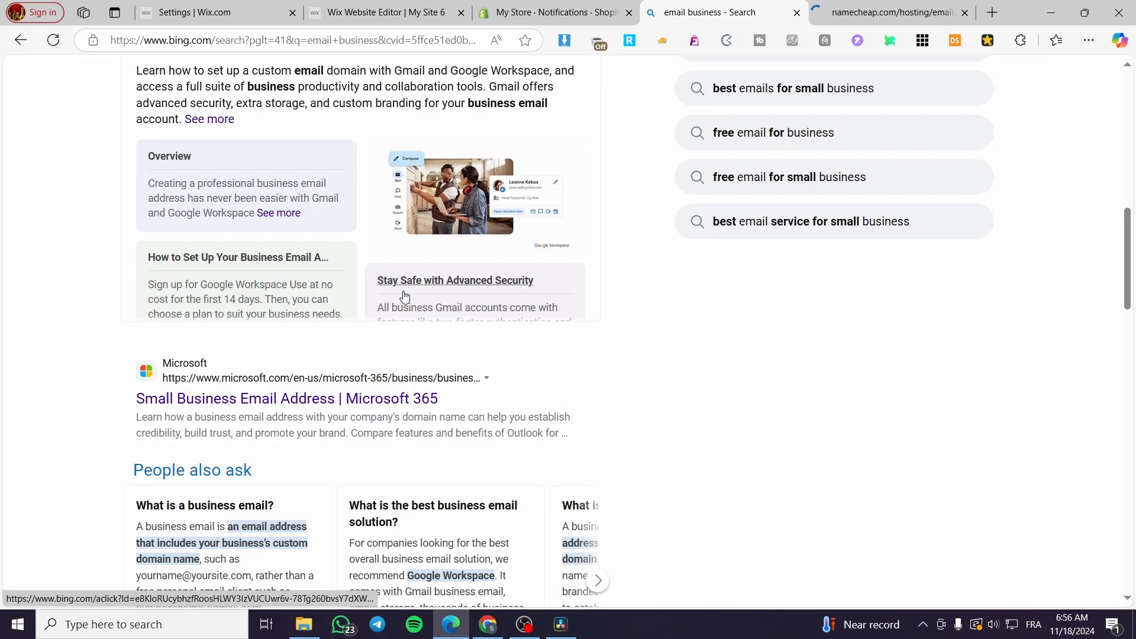
scroll("down", 3)
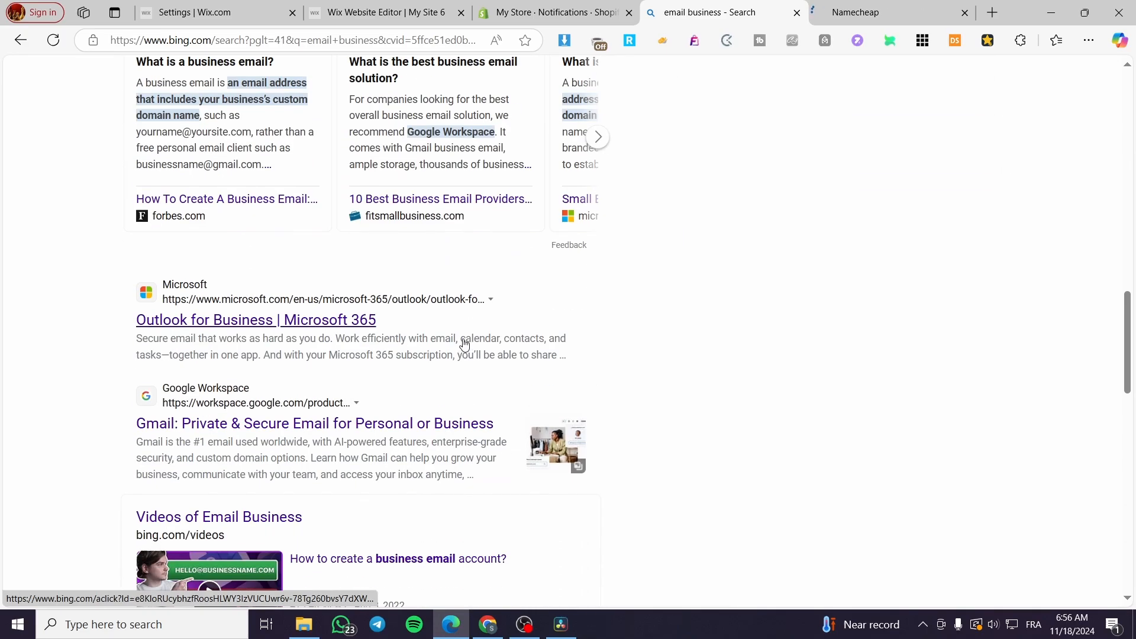
scroll("down", 3)
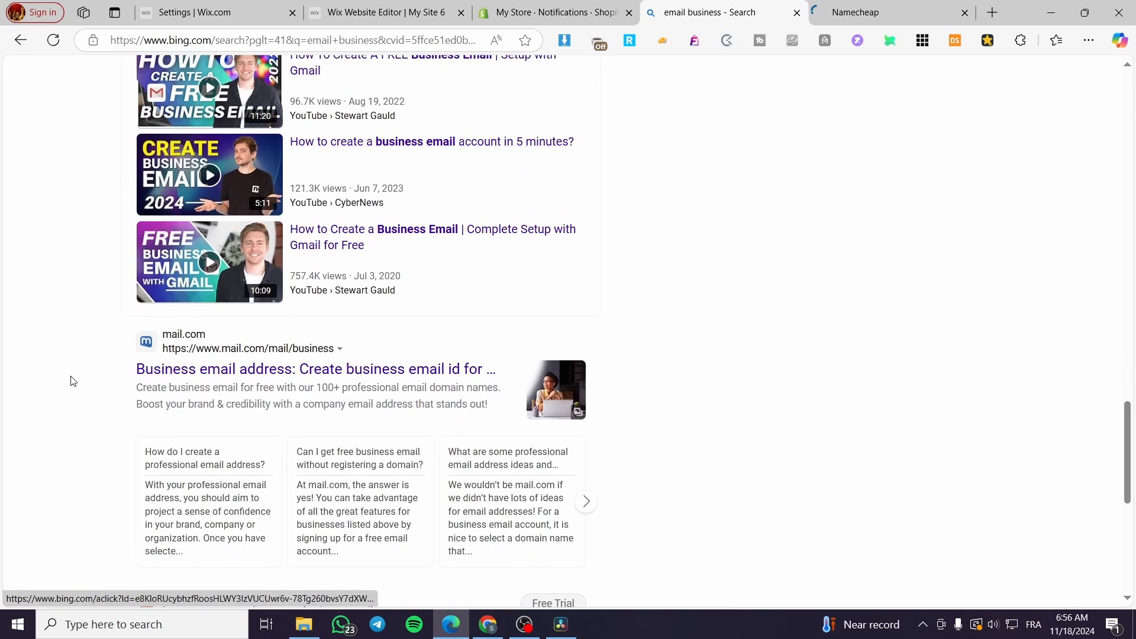
scroll("down", 3)
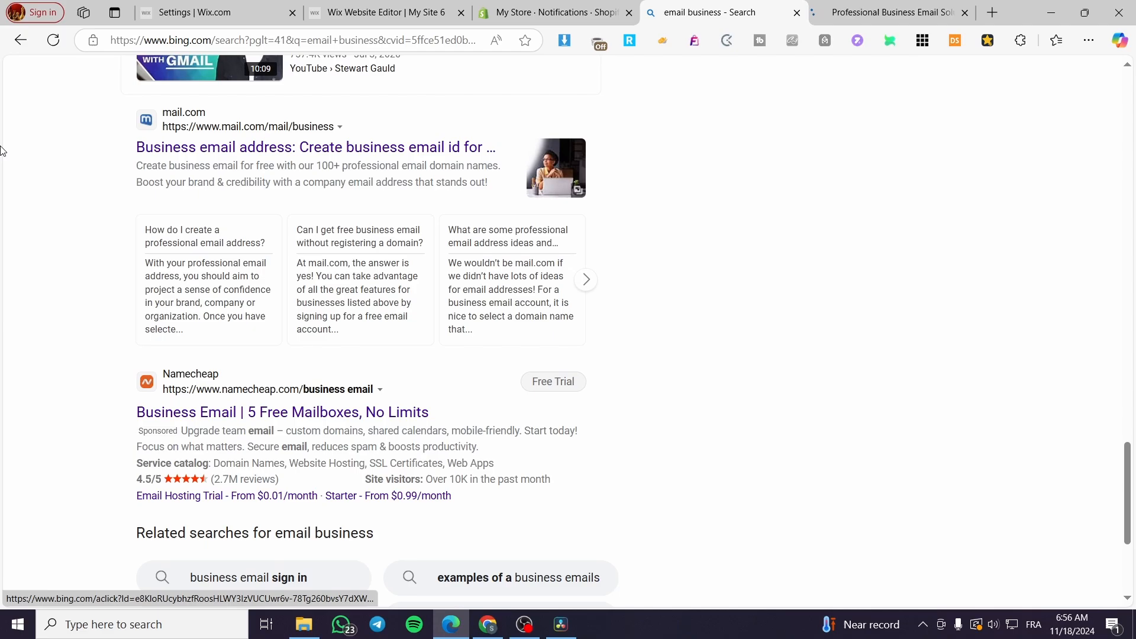
left_click(891, 12)
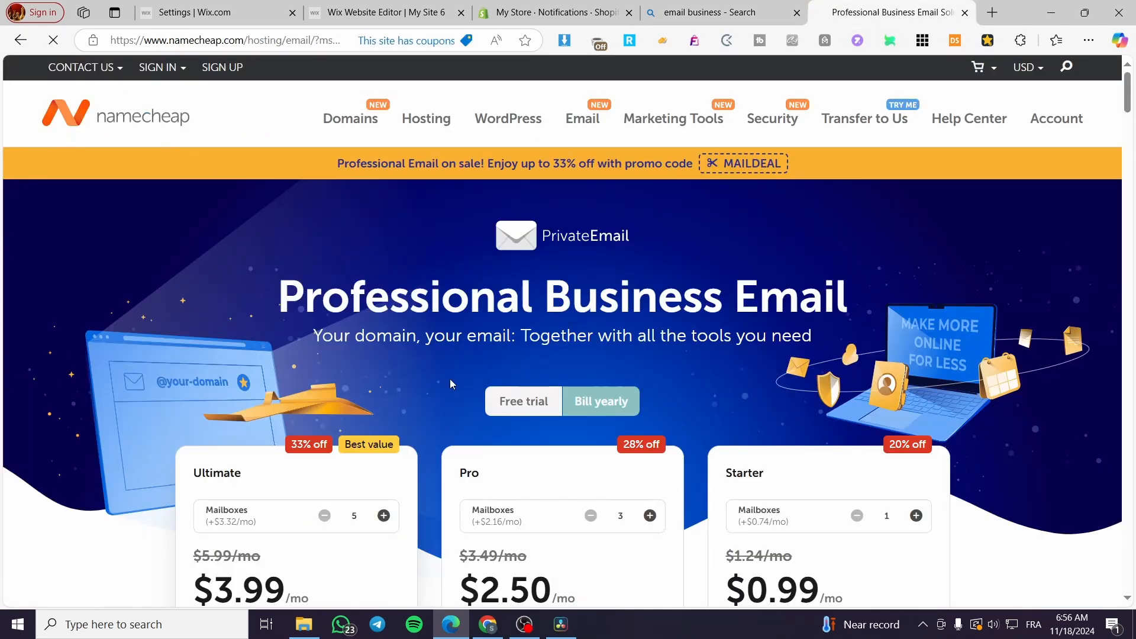
scroll("down", 3)
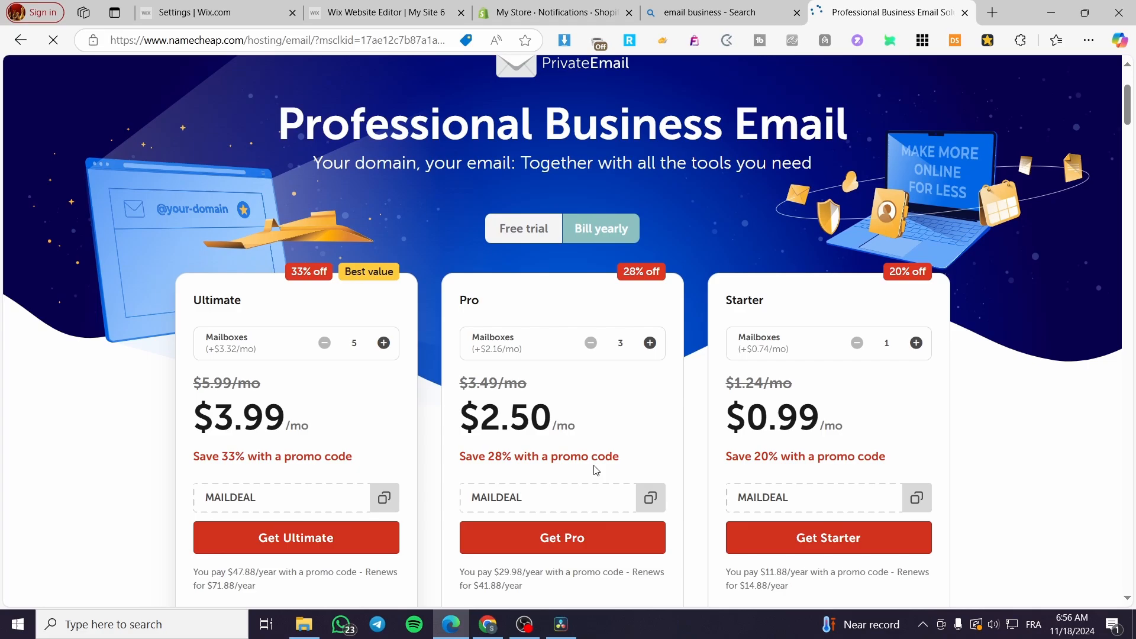
scroll("down", 3)
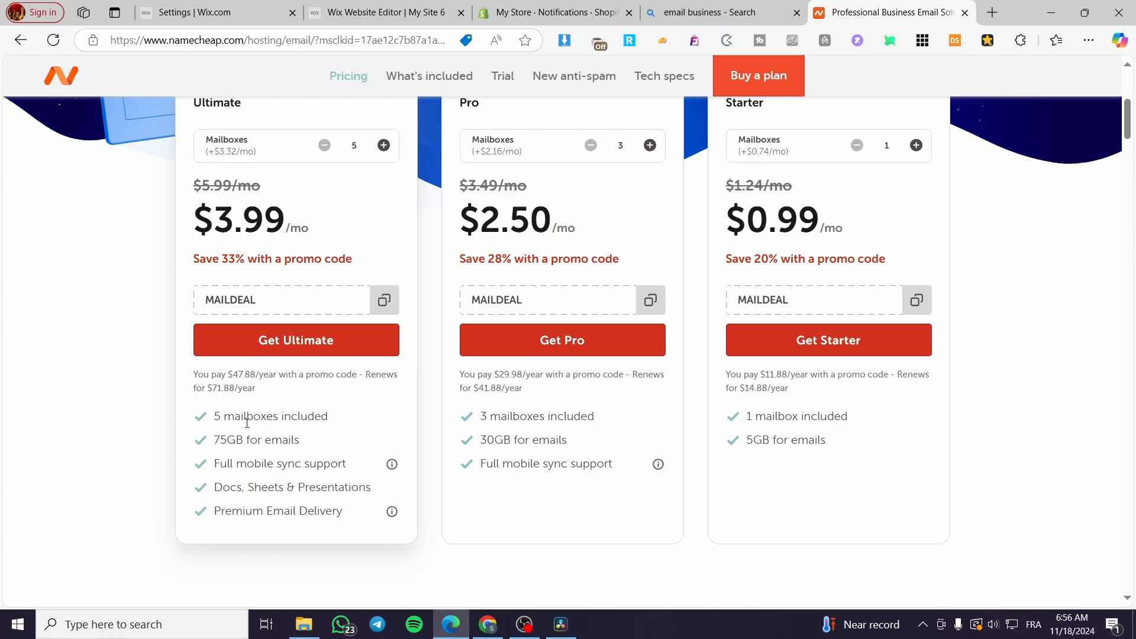
mouse_move(375, 511)
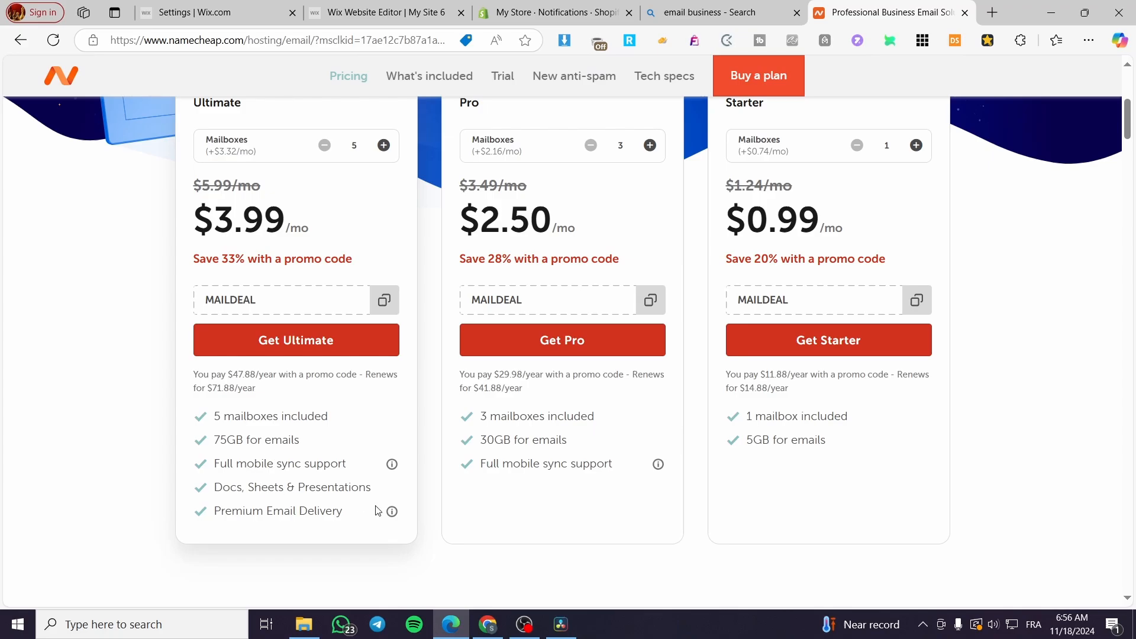
scroll("up", 3)
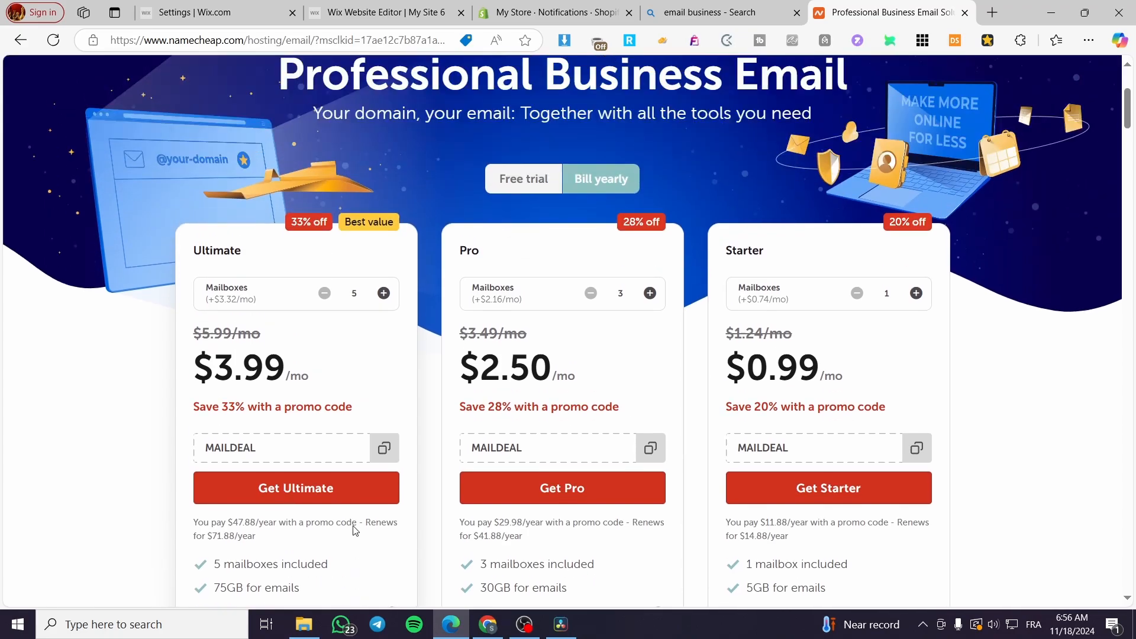
mouse_move(396, 469)
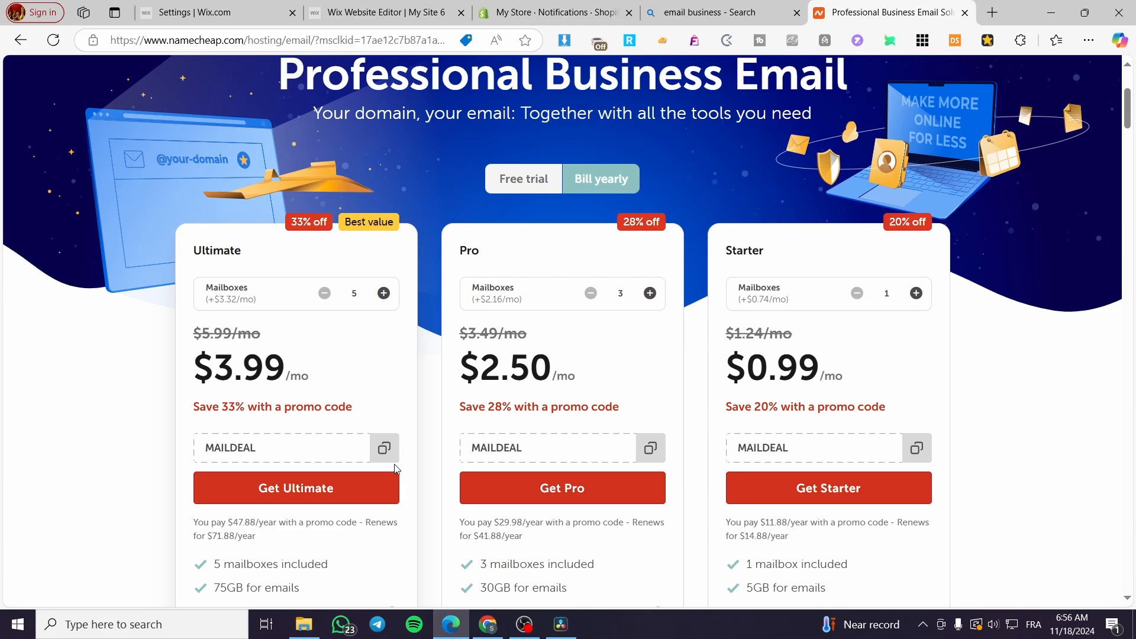
mouse_move(867, 288)
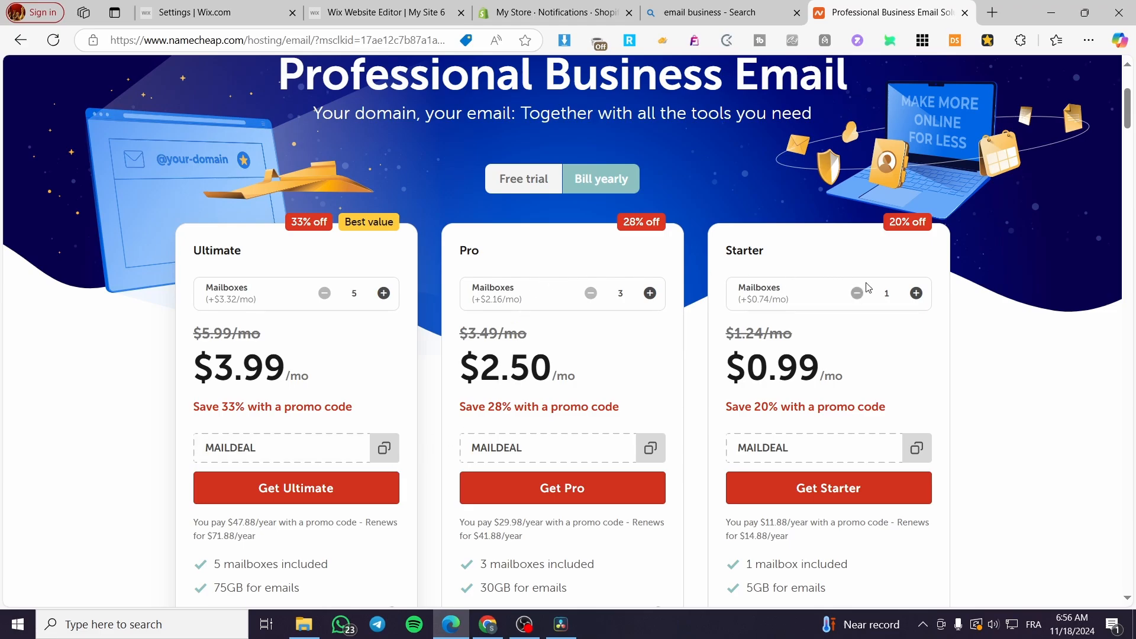
scroll("up", 3)
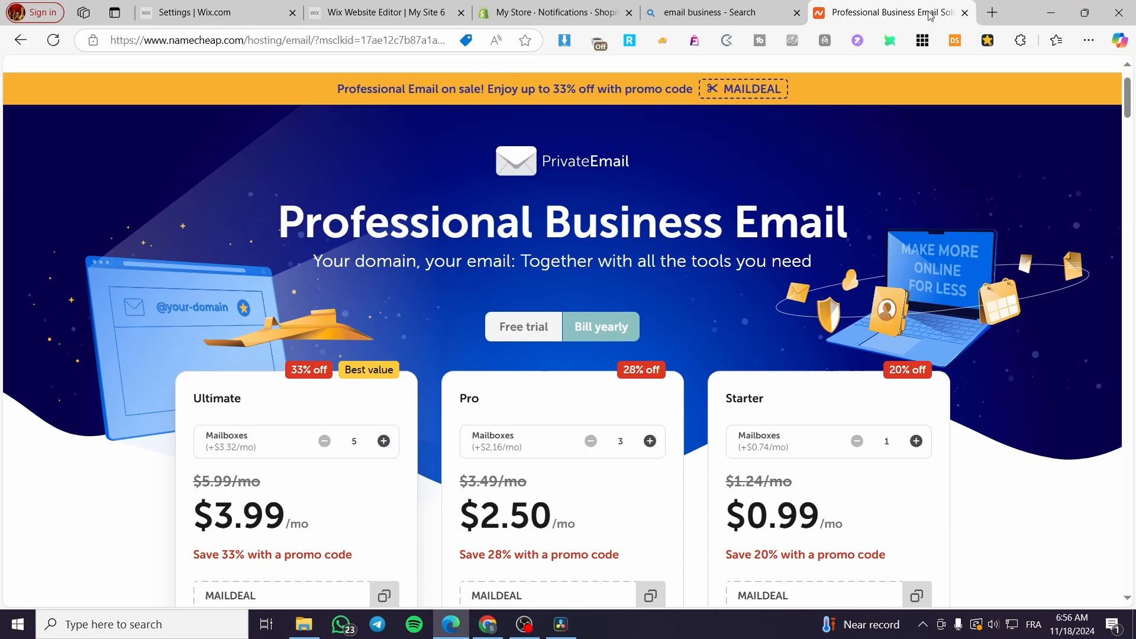
Step: Return to the Shopify Notifications tab and clear the existing Gmail sender address
left_click(551, 11)
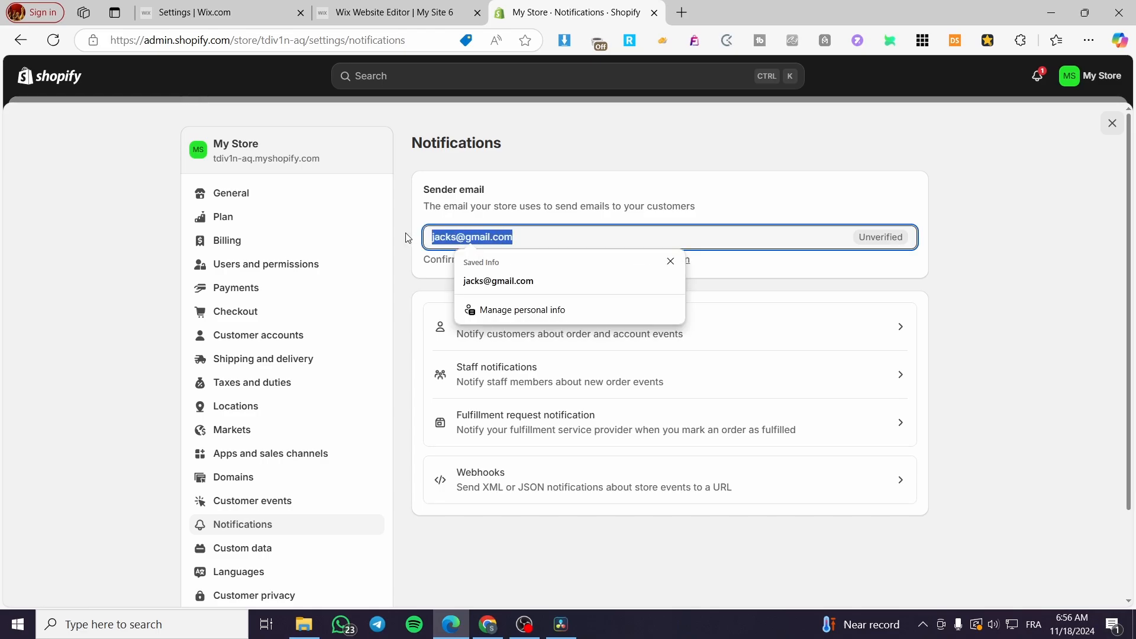
key("Delete")
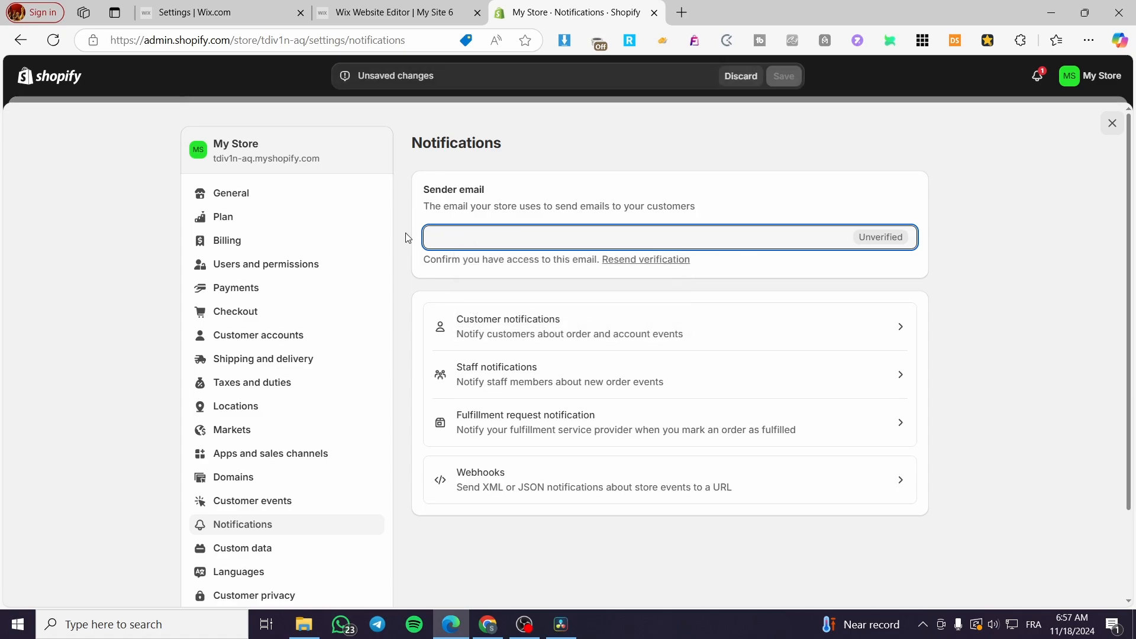
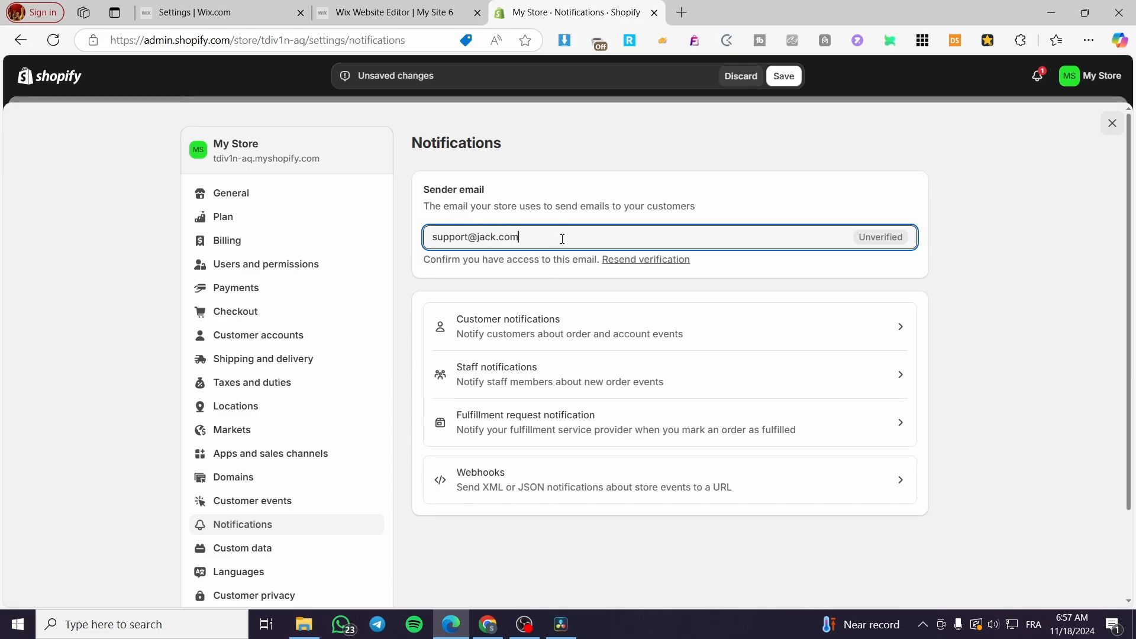
triple_click(474, 237)
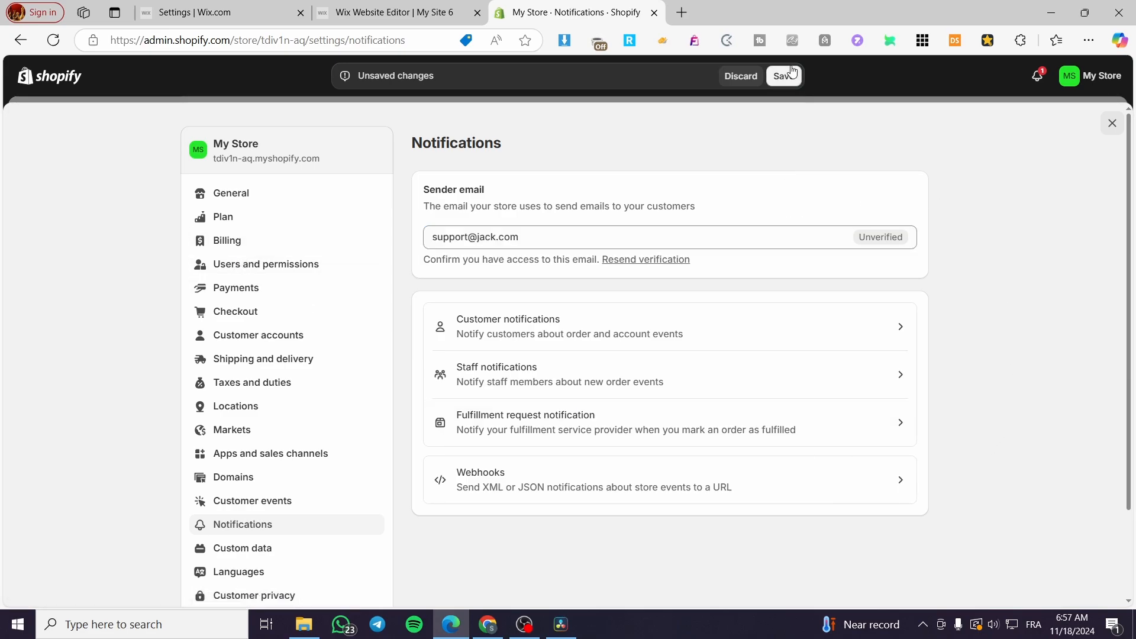
left_click(784, 76)
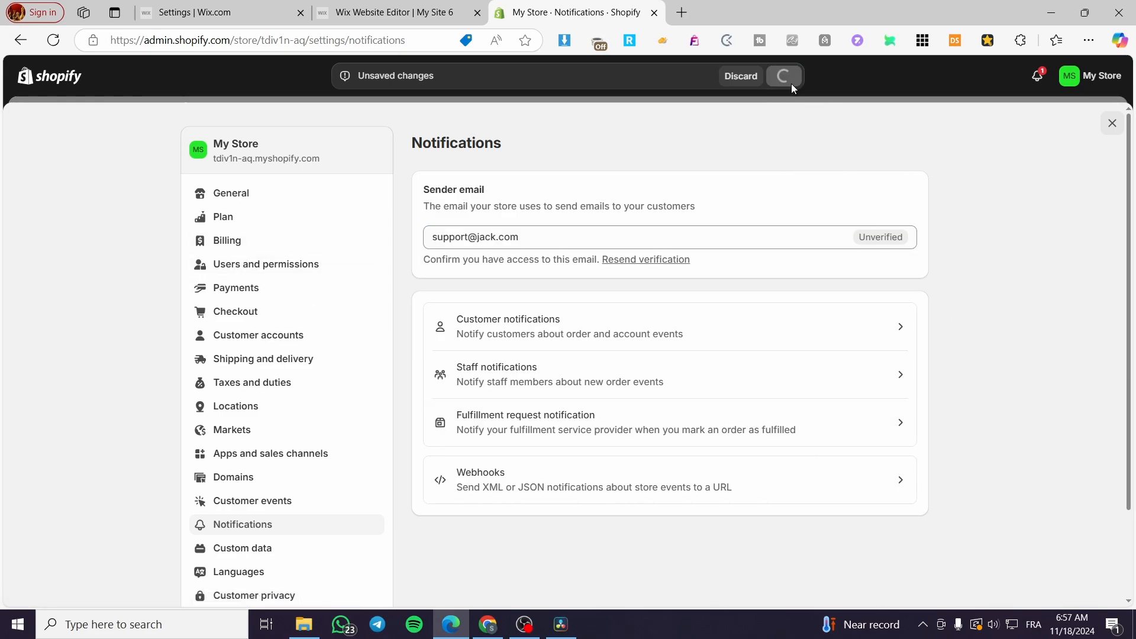
left_click(784, 76)
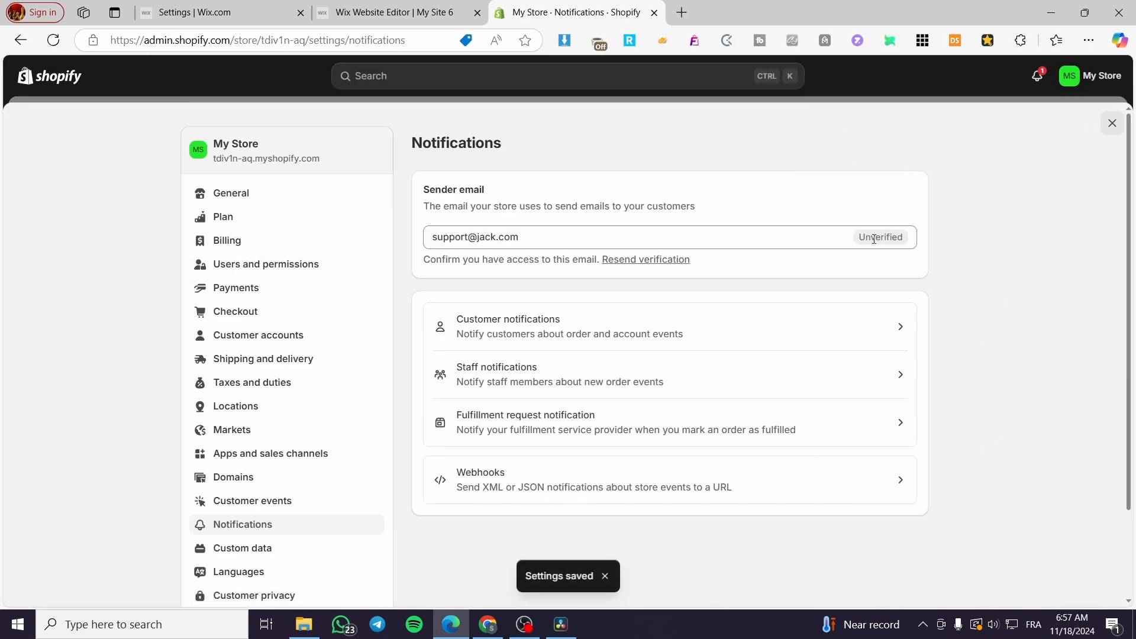